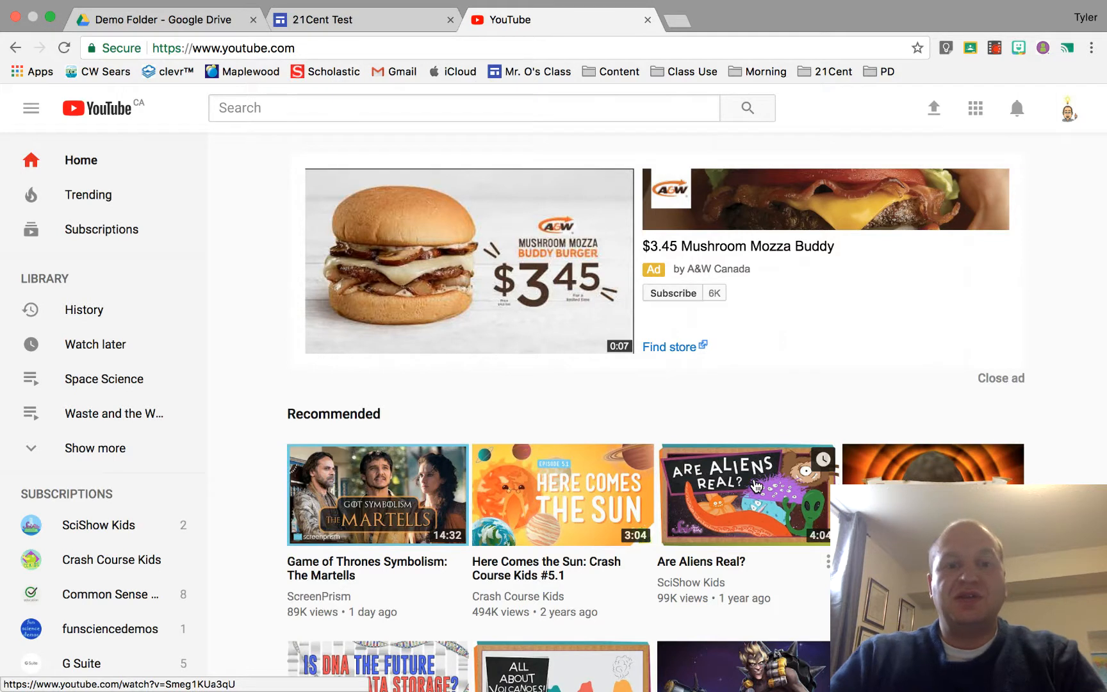
{"action": "mouse_move", "coordinate": [483, 354]}
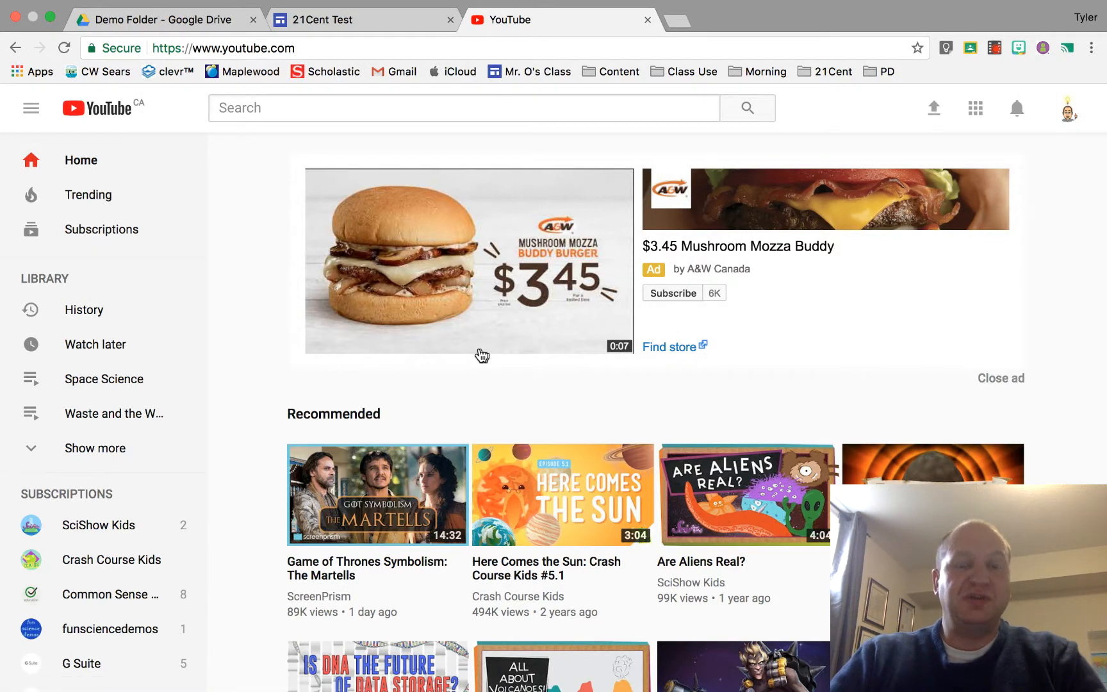
{"action": "mouse_move", "coordinate": [413, 384]}
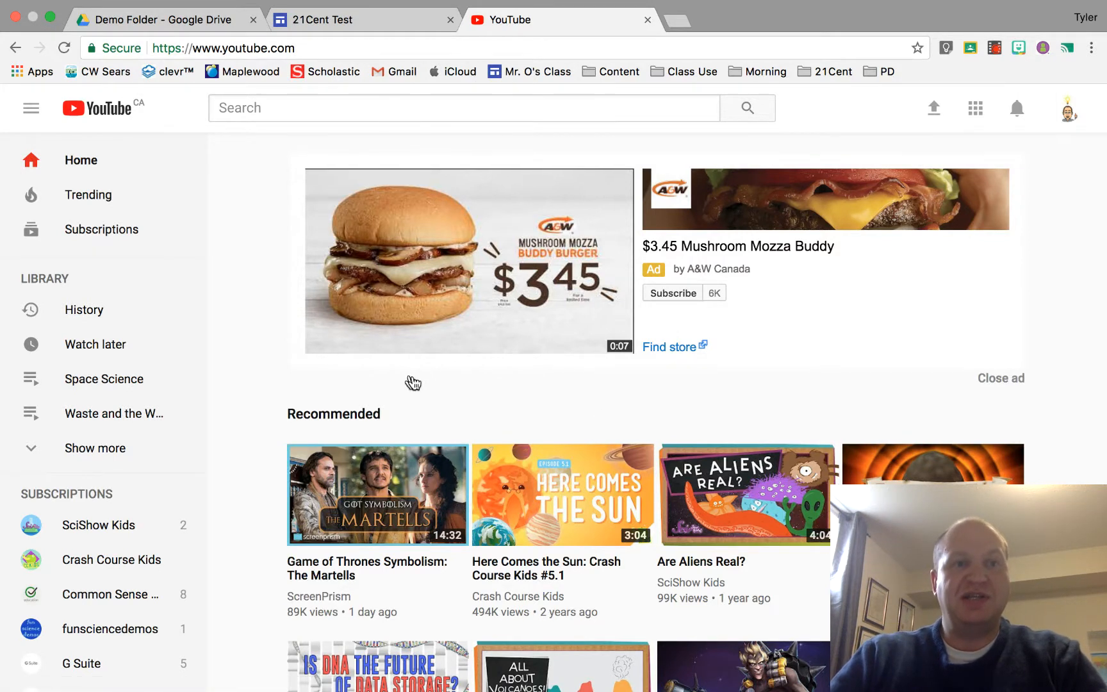
{"action": "mouse_move", "coordinate": [228, 344]}
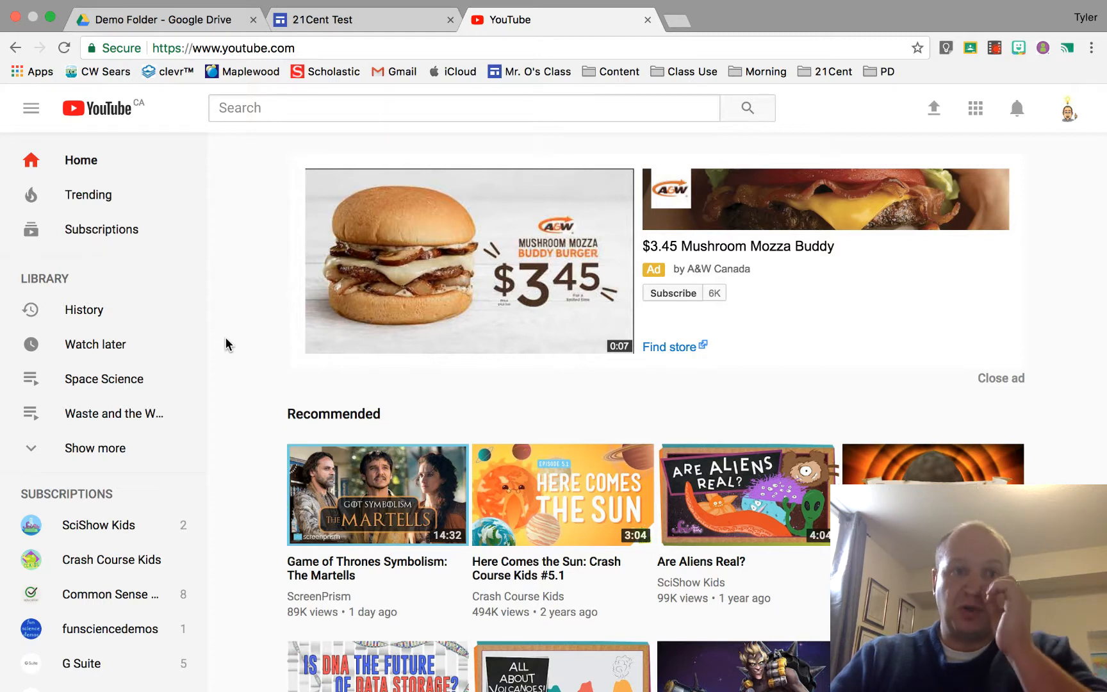
{"action": "mouse_move", "coordinate": [84, 310]}
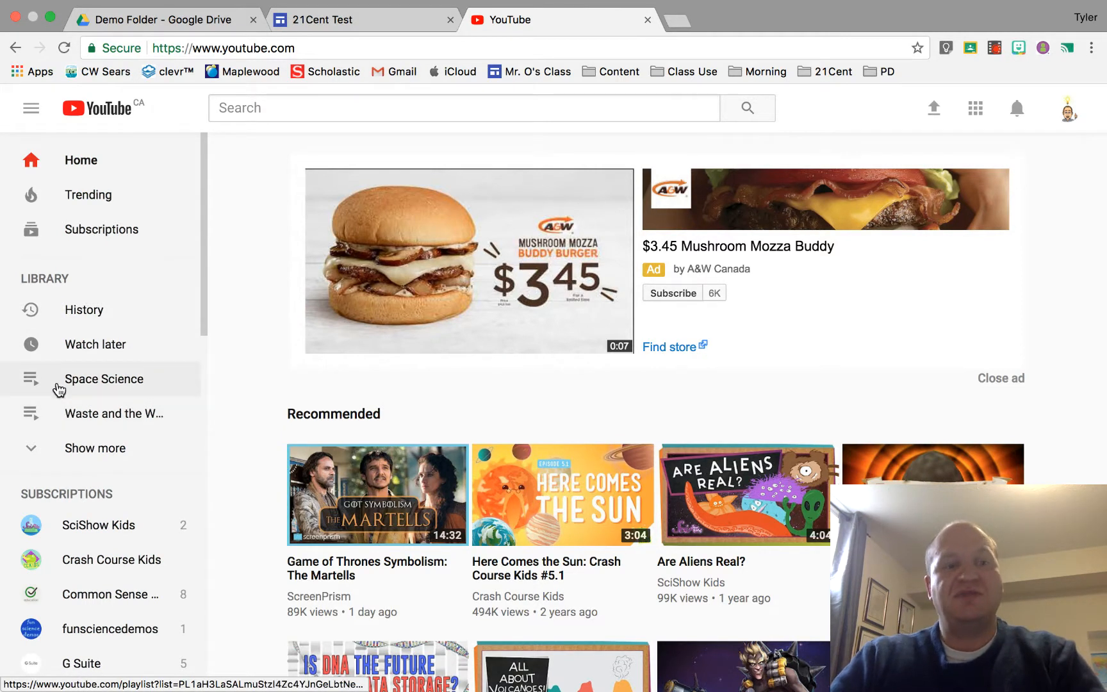
{"action": "mouse_move", "coordinate": [35, 456]}
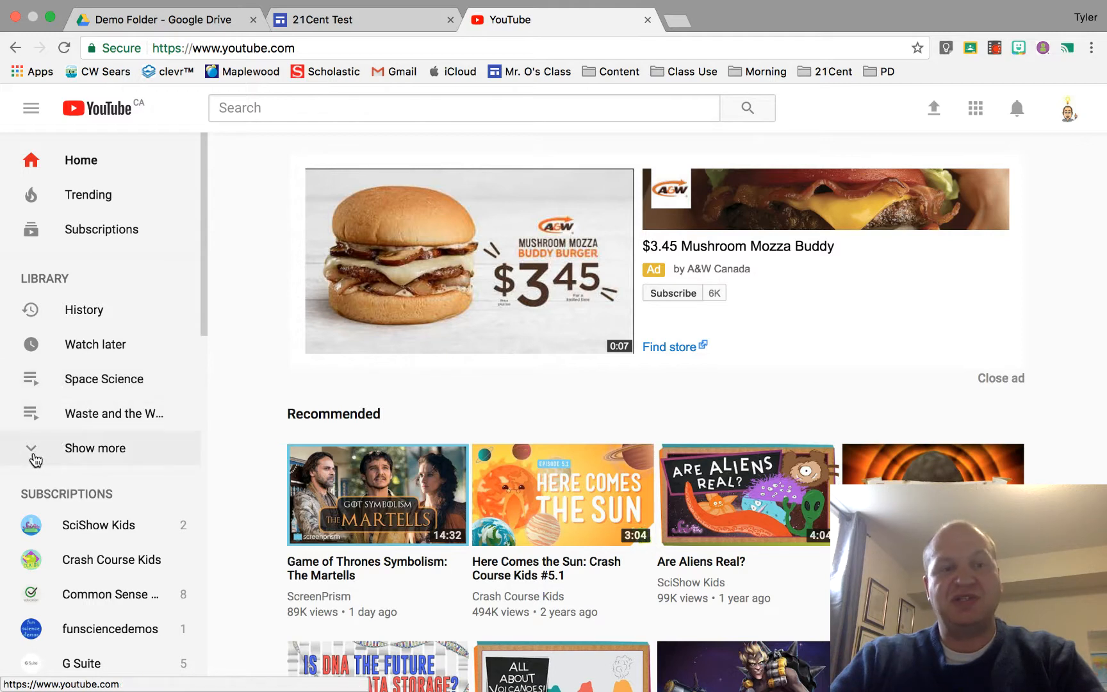
- Expand the Library list with Show more and scroll through the saved playlists
{"action": "left_click", "coordinate": [95, 448]}
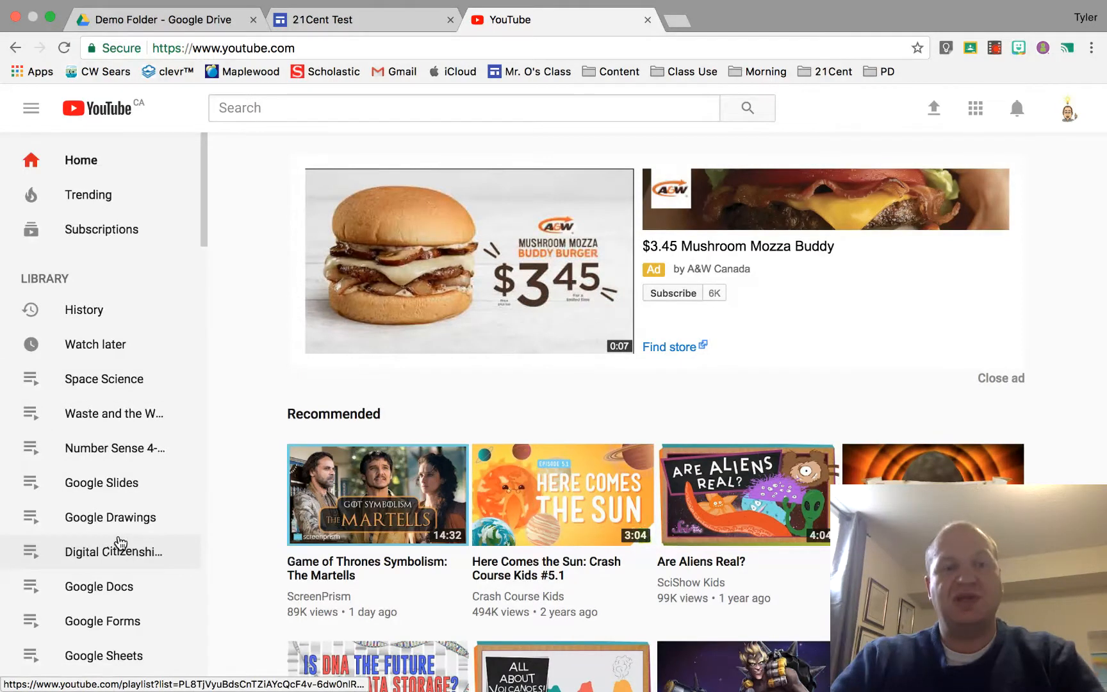
{"action": "scroll", "scroll_direction": "down", "scroll_amount": 3}
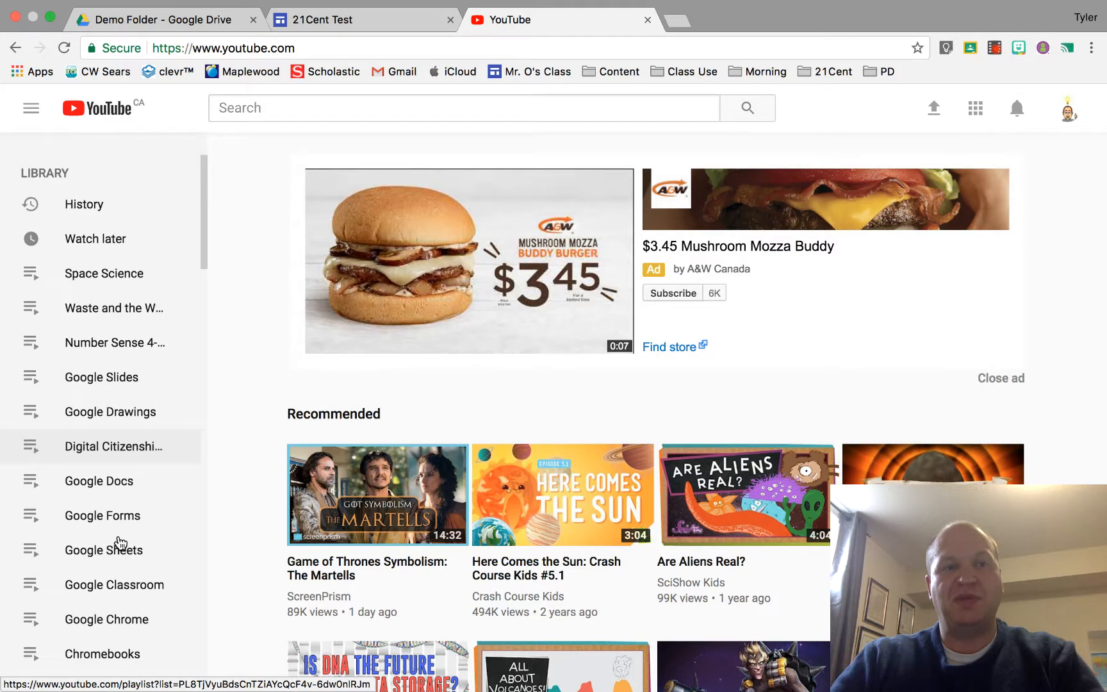
{"action": "scroll", "scroll_direction": "up", "scroll_amount": 3}
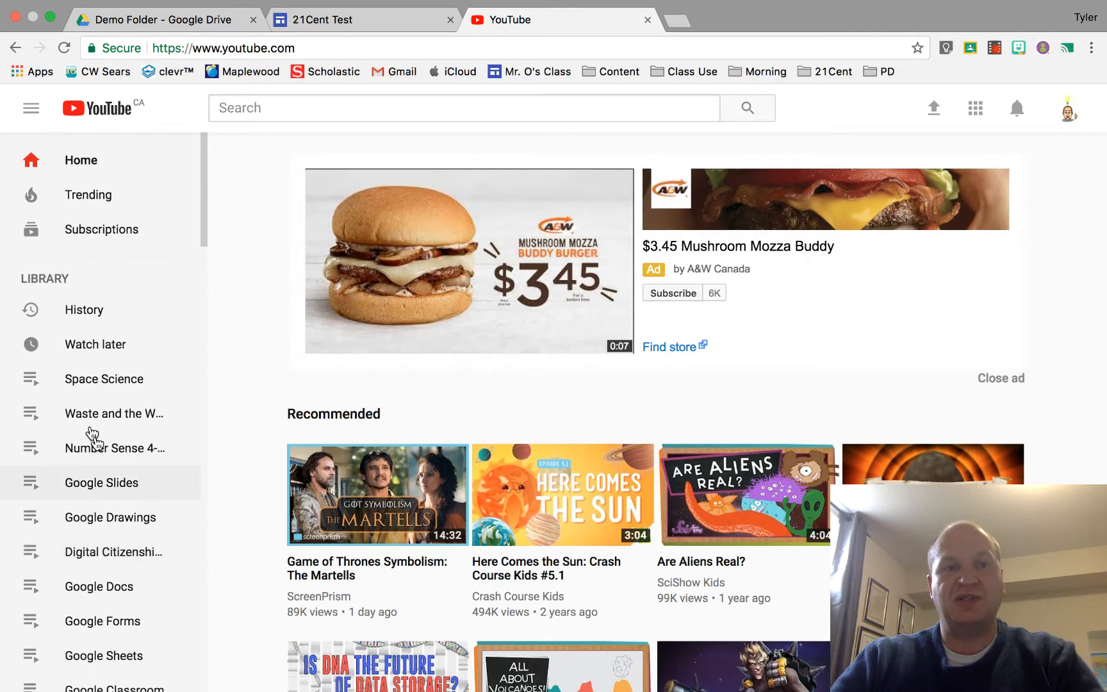
{"action": "mouse_move", "coordinate": [28, 140]}
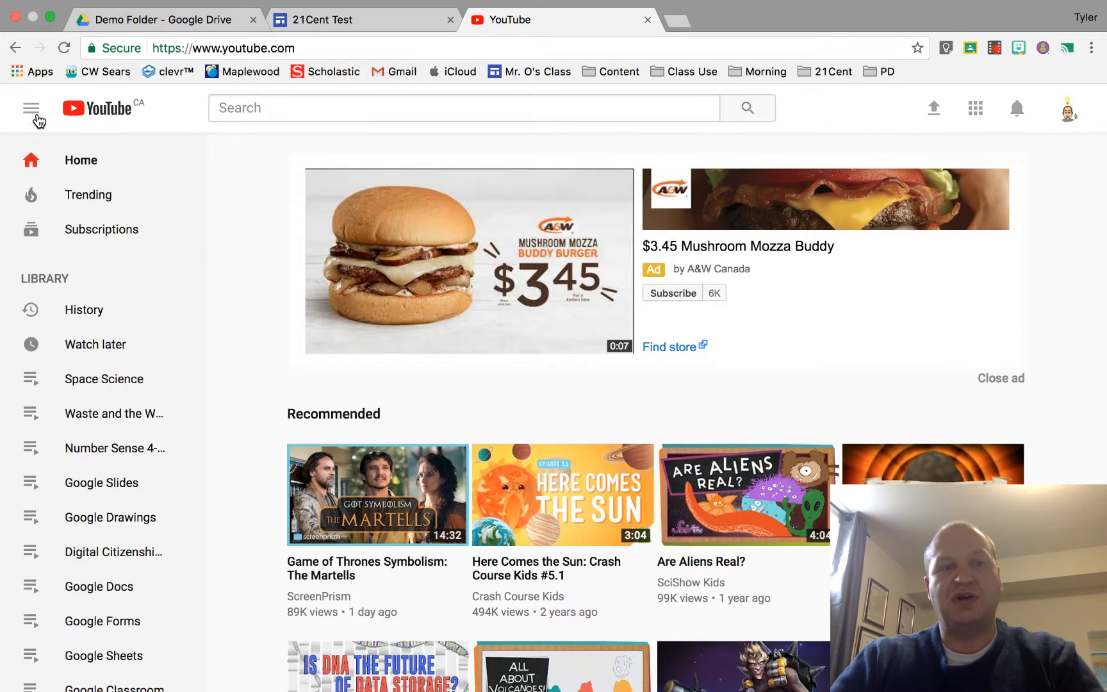
{"action": "mouse_move", "coordinate": [104, 379]}
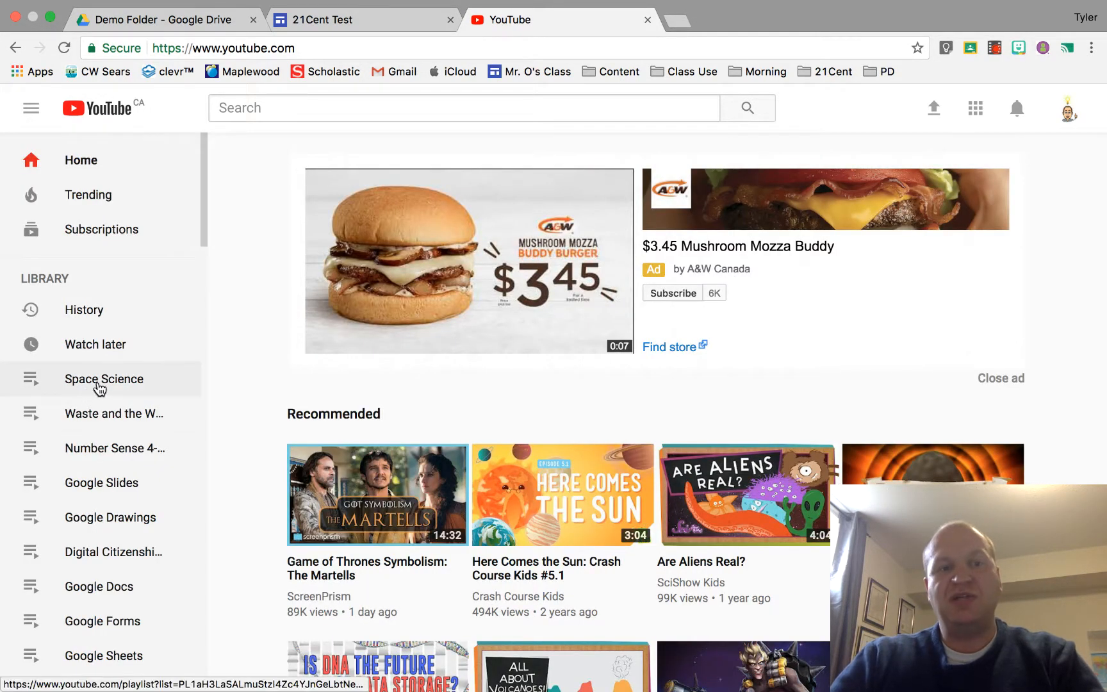
- Open the Space Science playlist from the Library guide menu
{"action": "left_click", "coordinate": [104, 379]}
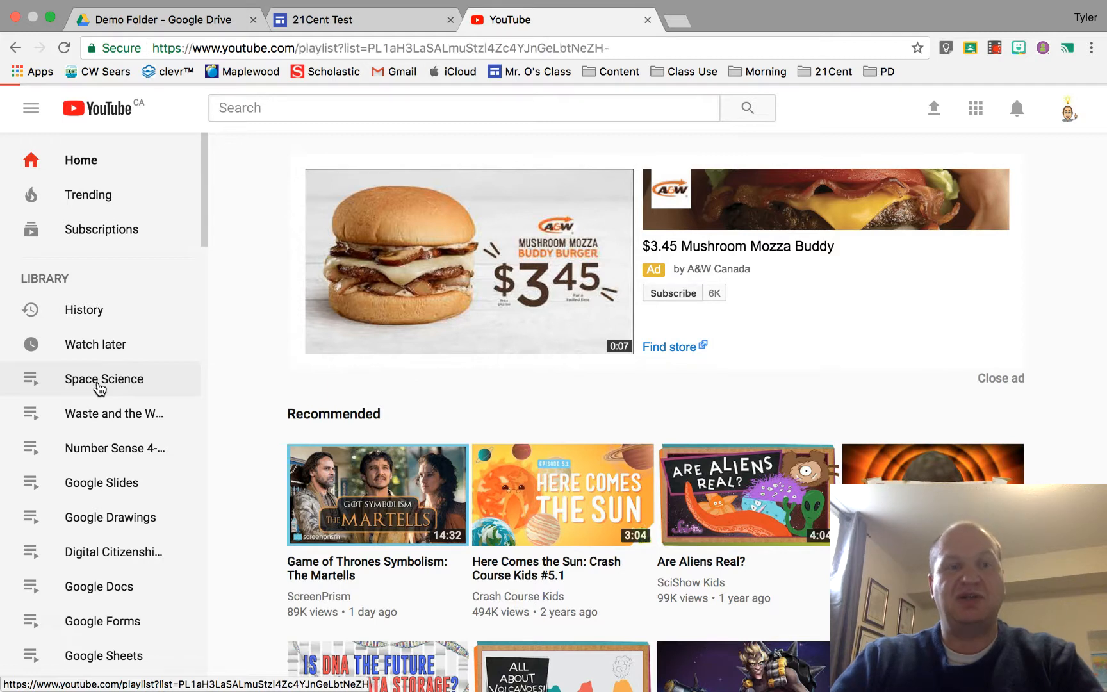
{"action": "left_click", "coordinate": [104, 379]}
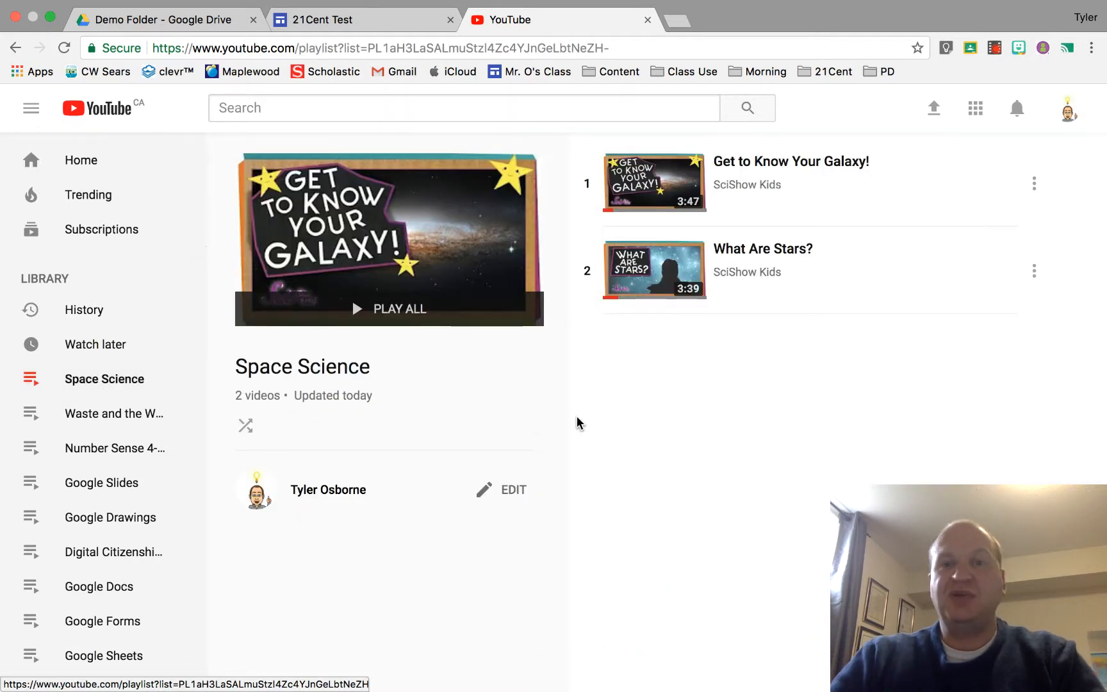
{"action": "mouse_move", "coordinate": [826, 471]}
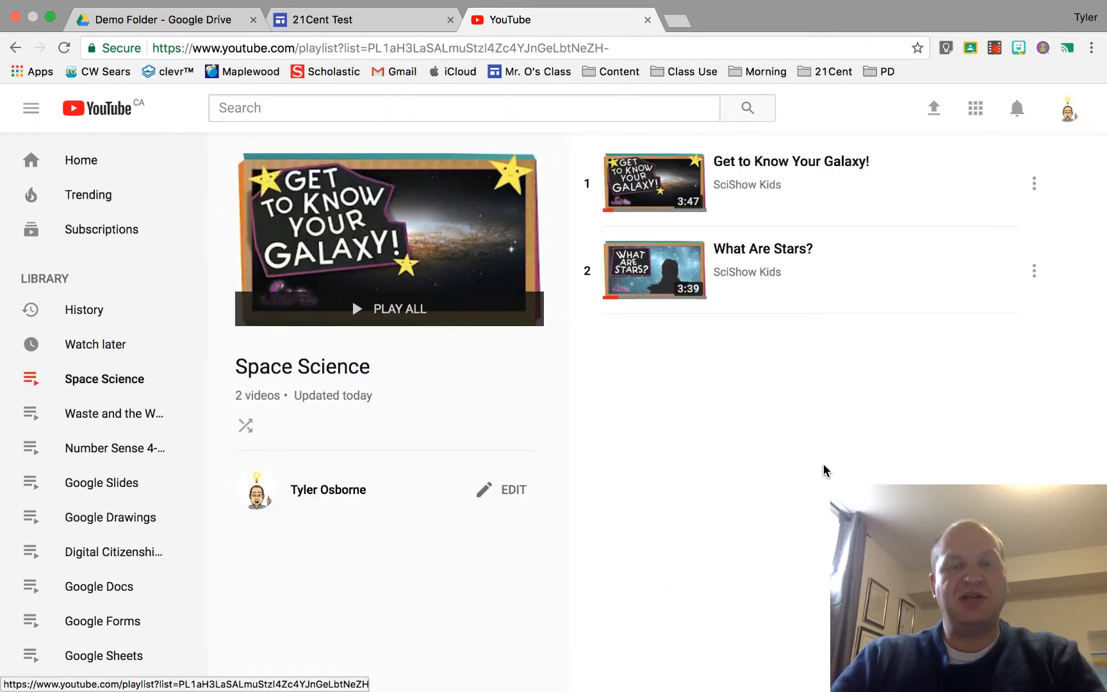
{"action": "mouse_move", "coordinate": [824, 375]}
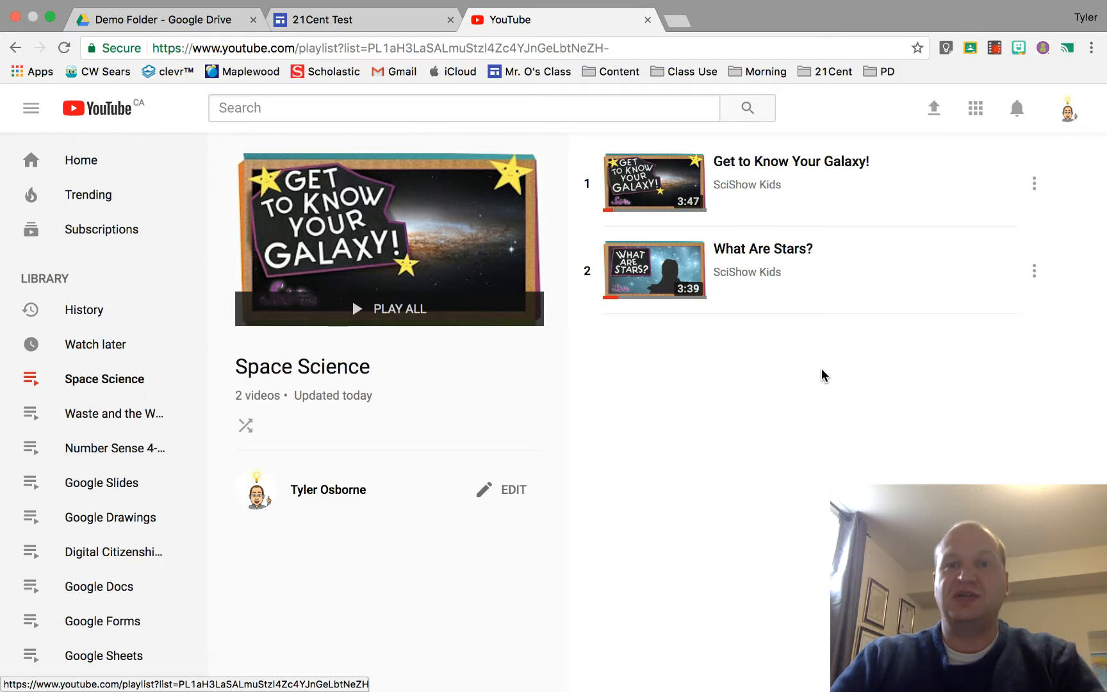
{"action": "mouse_move", "coordinate": [743, 184]}
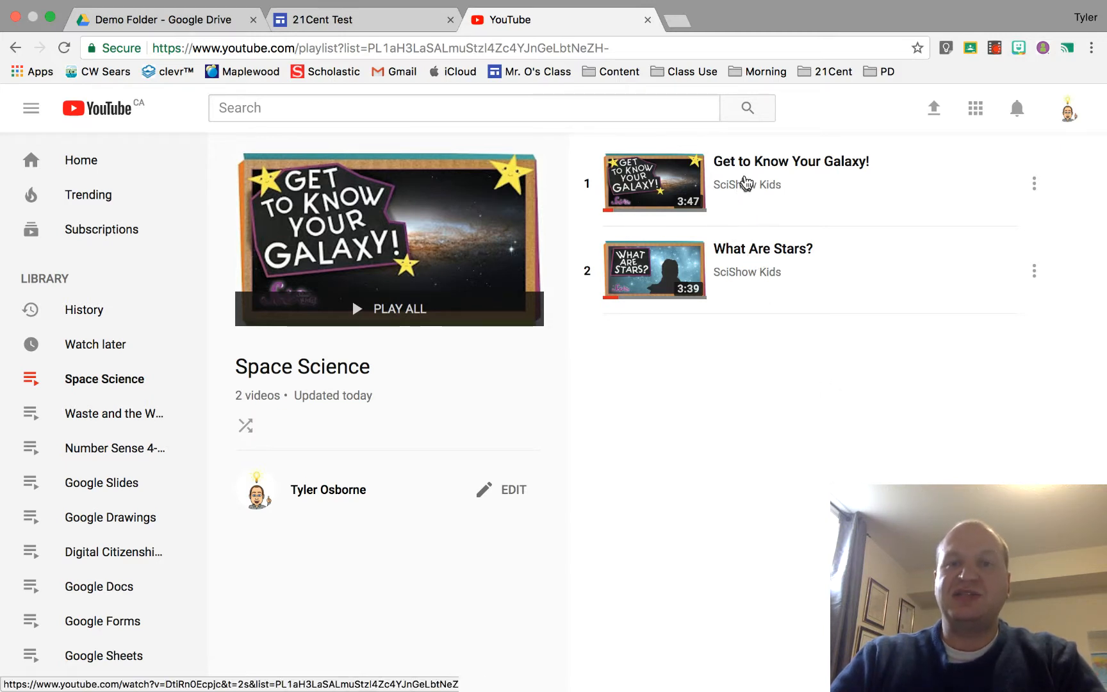
{"action": "mouse_move", "coordinate": [738, 225]}
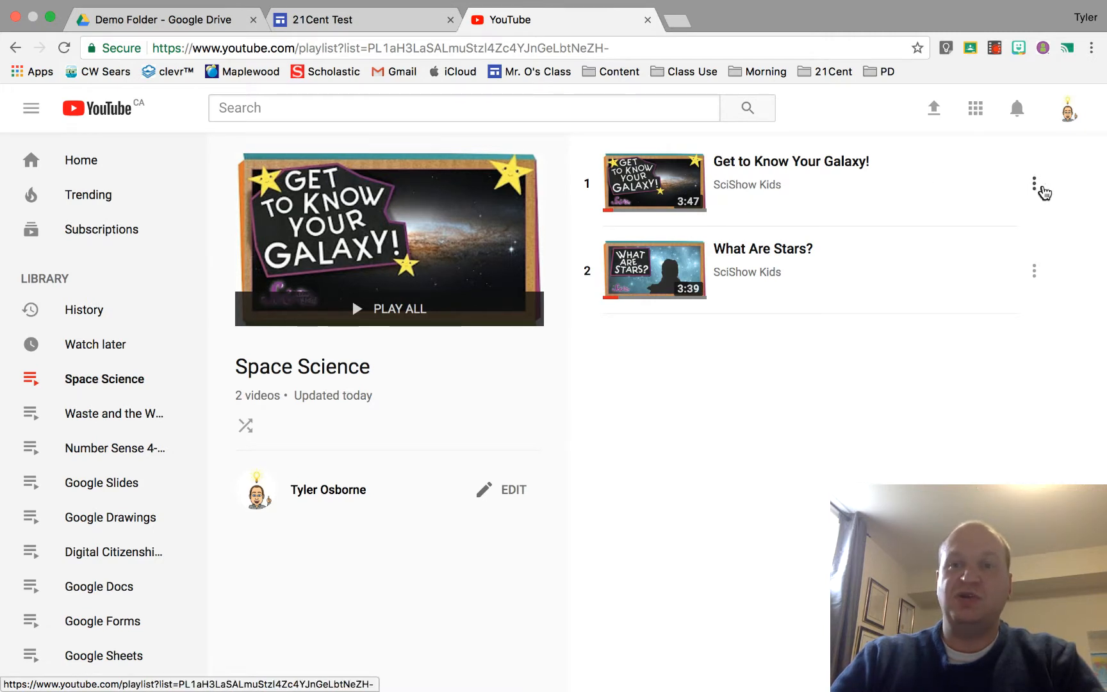
{"action": "left_click", "coordinate": [1034, 182]}
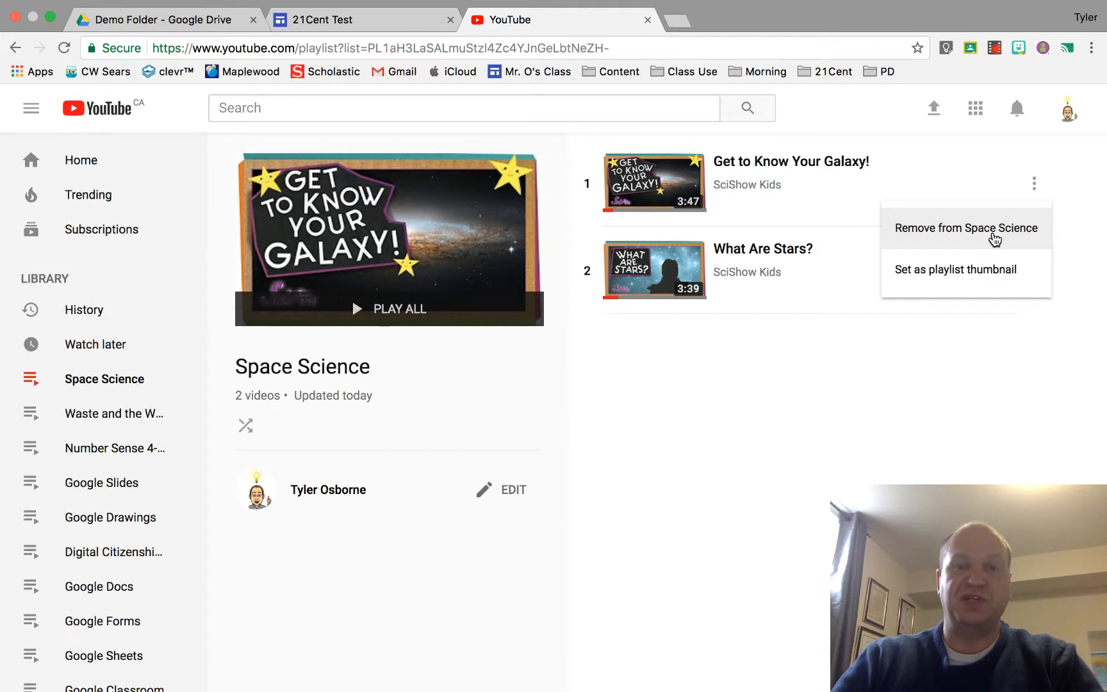
{"action": "mouse_move", "coordinate": [967, 275]}
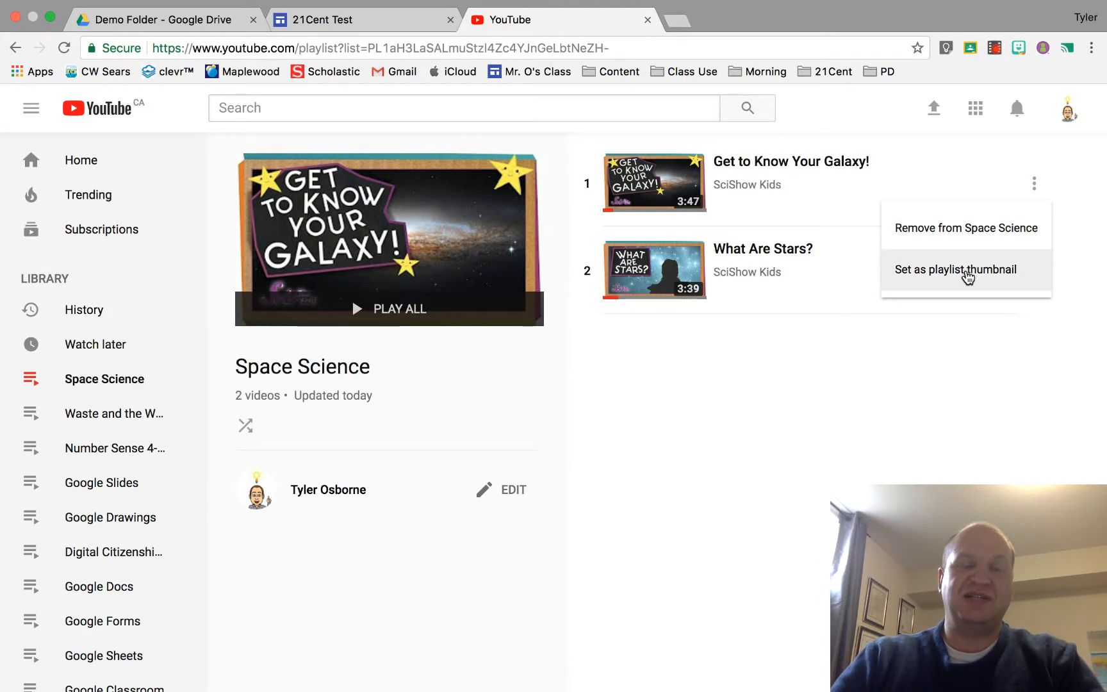
{"action": "mouse_move", "coordinate": [388, 213]}
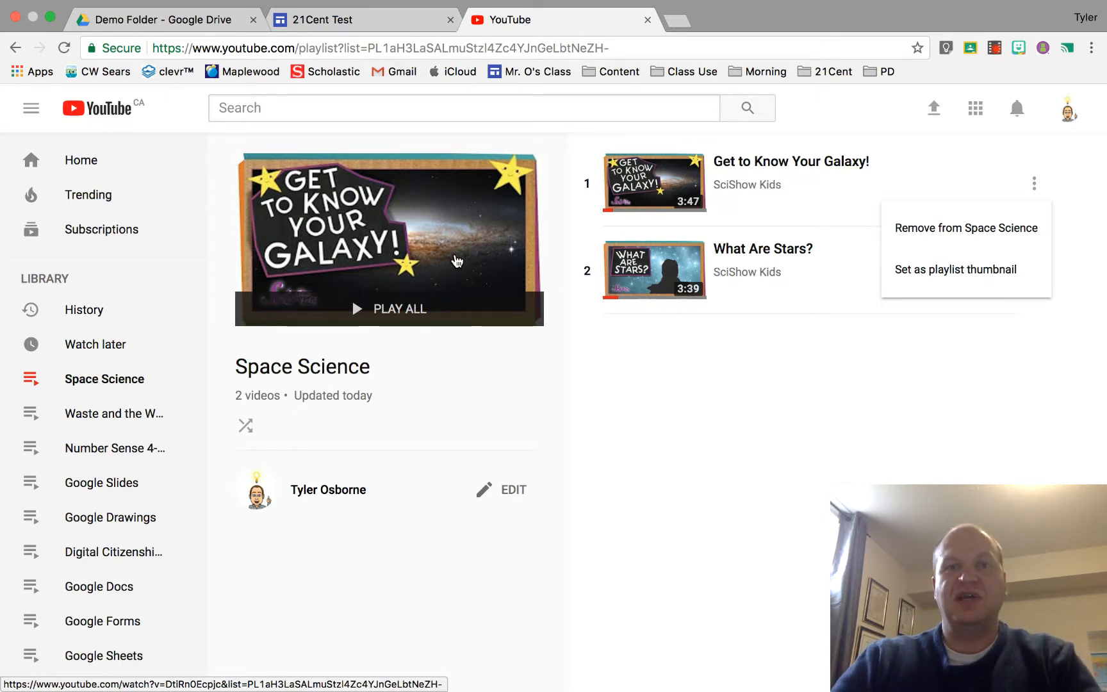
{"action": "mouse_move", "coordinate": [700, 276]}
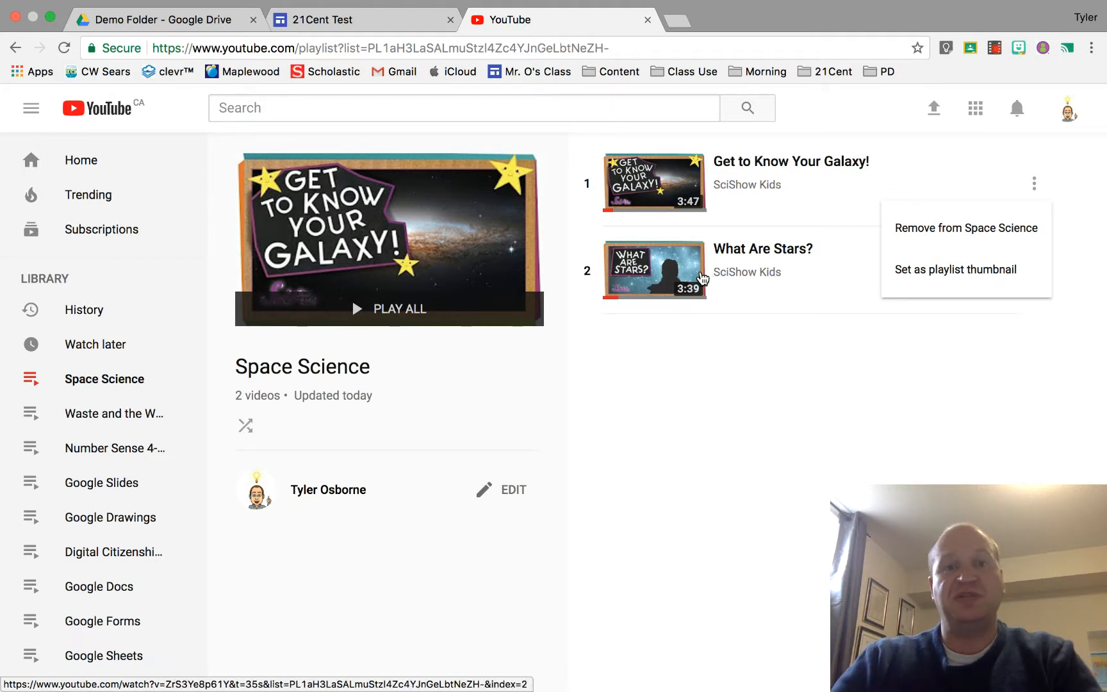
{"action": "mouse_move", "coordinate": [965, 275]}
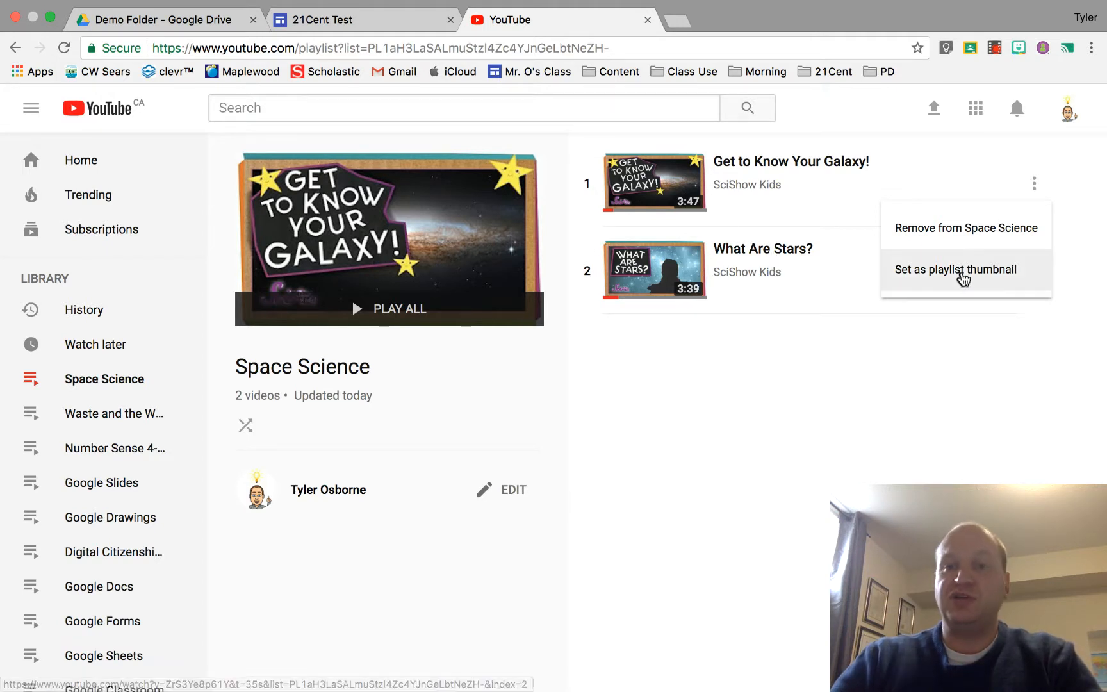
{"action": "mouse_move", "coordinate": [1001, 279]}
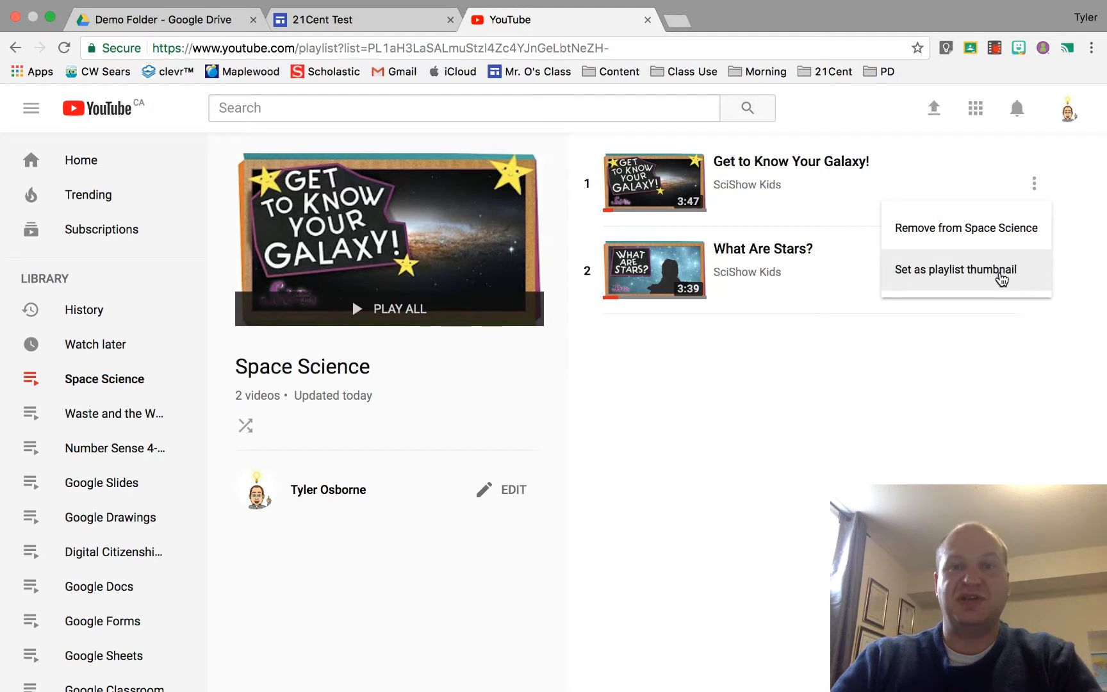
{"action": "mouse_move", "coordinate": [971, 231]}
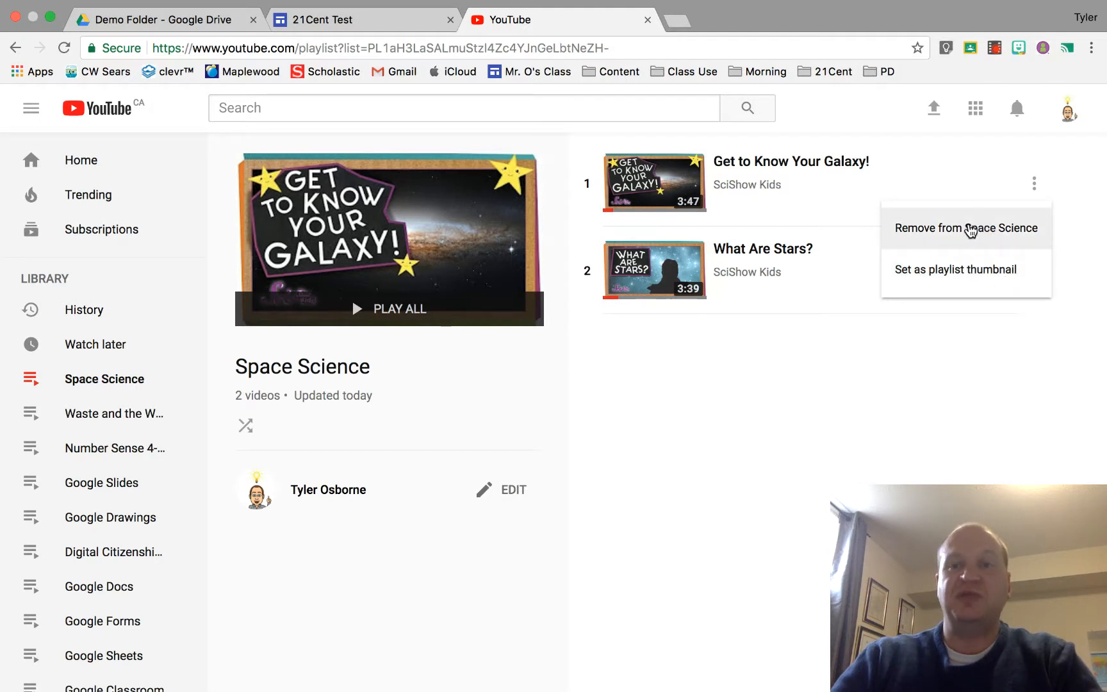
{"action": "mouse_move", "coordinate": [844, 408]}
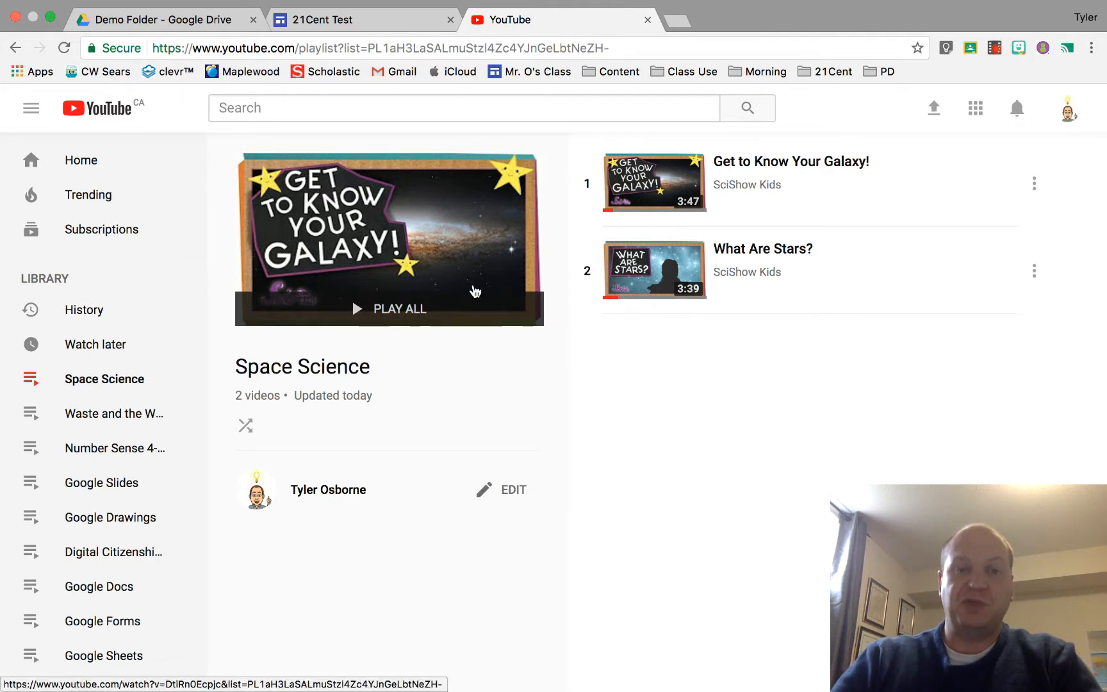
{"action": "mouse_move", "coordinate": [515, 498]}
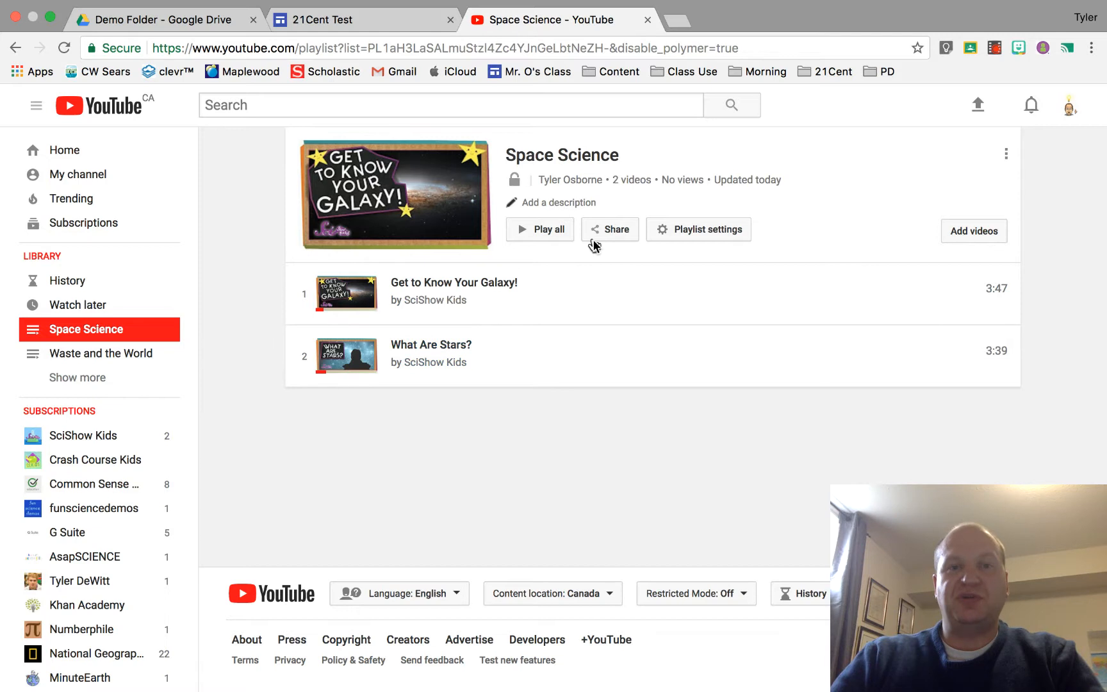
{"action": "mouse_move", "coordinate": [558, 203]}
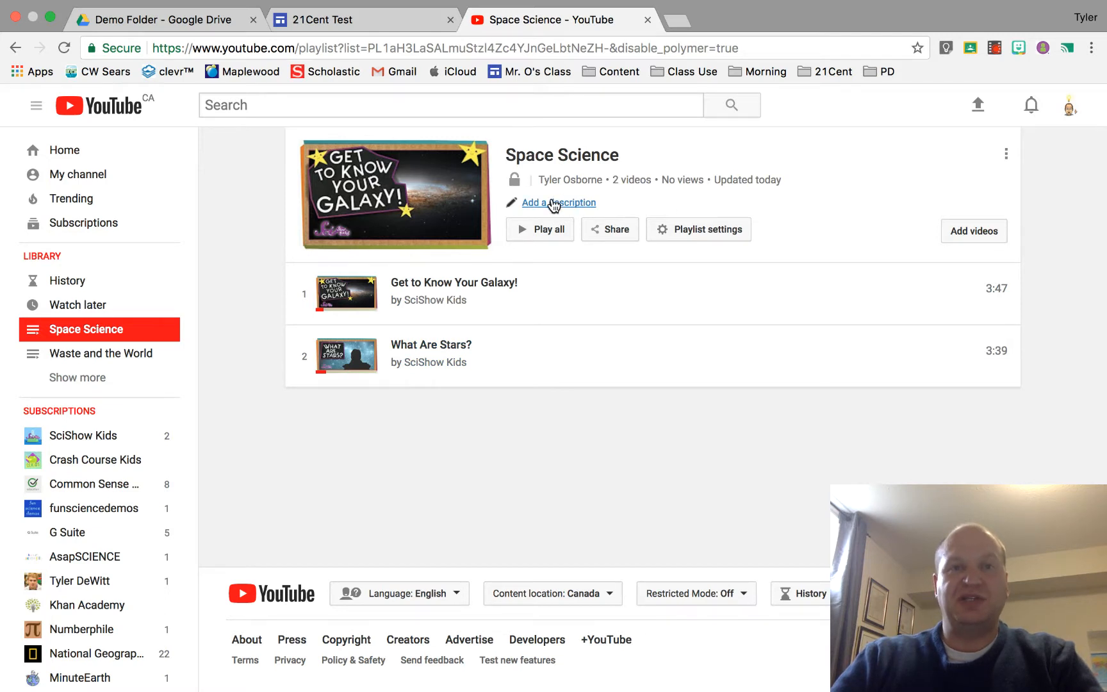
{"action": "mouse_move", "coordinate": [574, 209]}
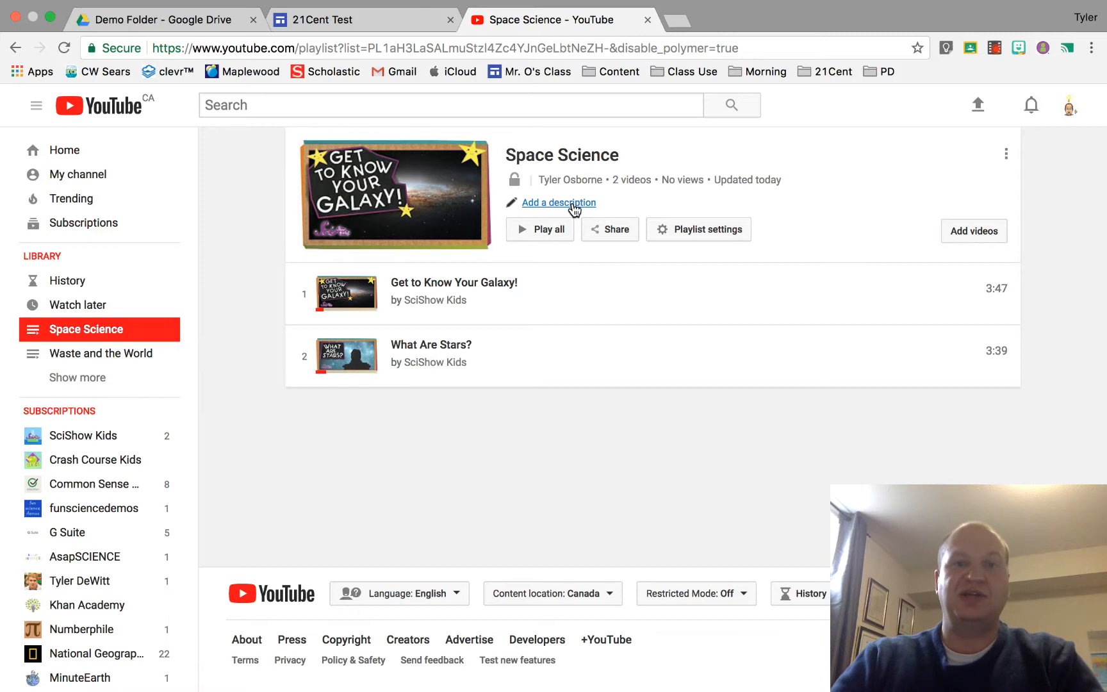
{"action": "mouse_move", "coordinate": [988, 178]}
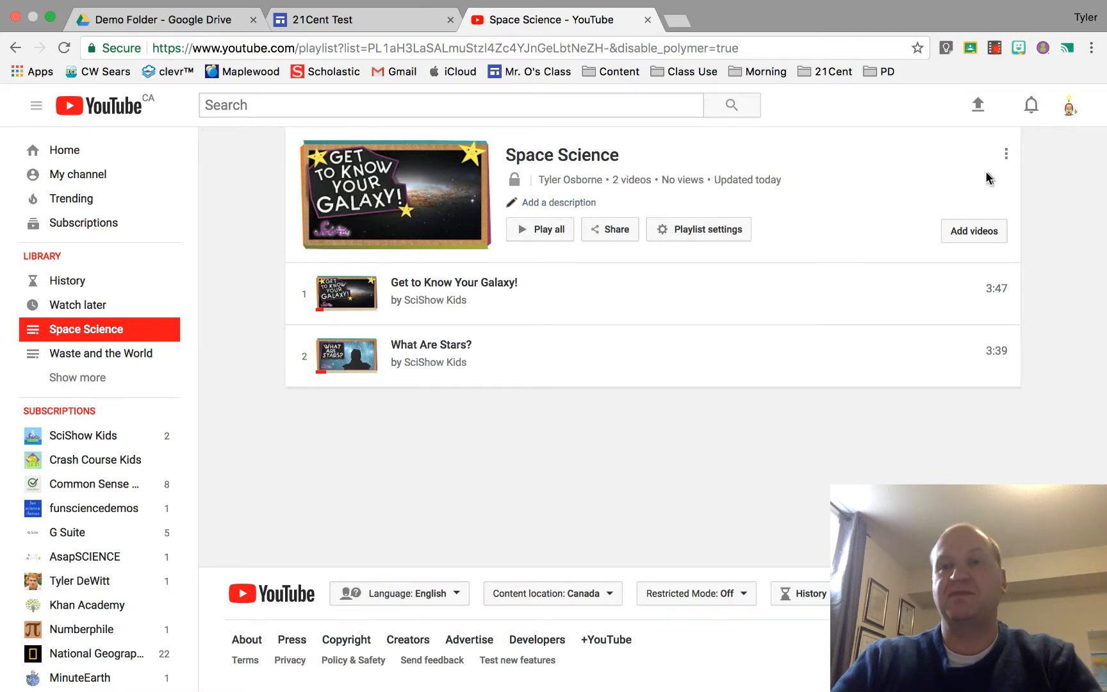
{"action": "mouse_move", "coordinate": [1005, 153]}
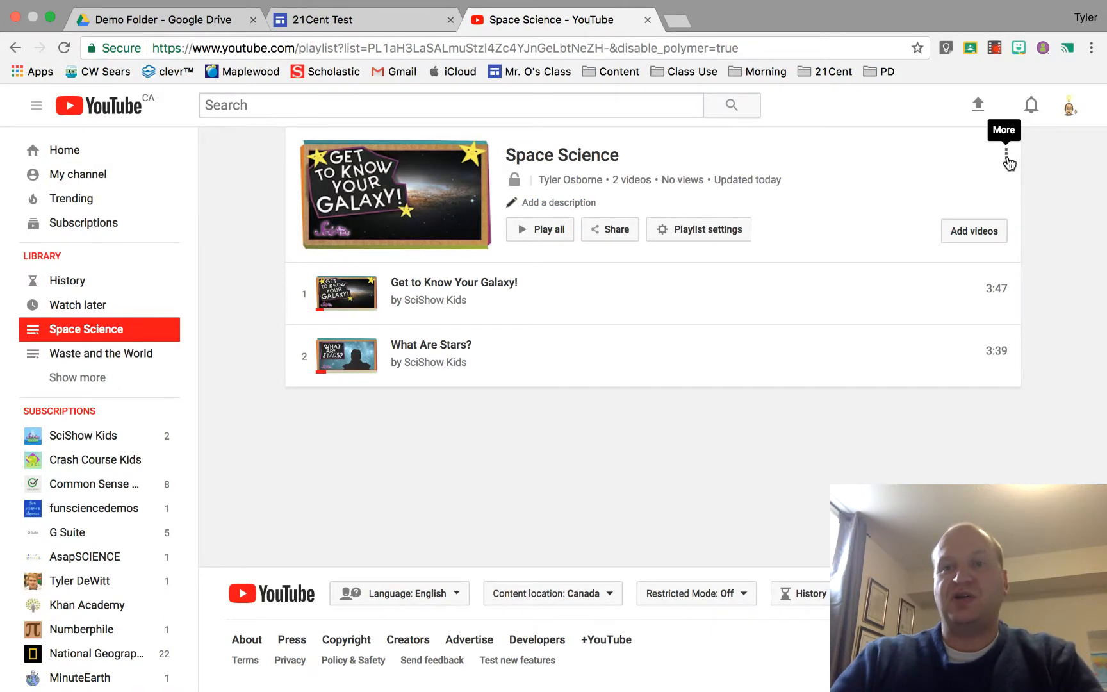
{"action": "left_click", "coordinate": [1007, 154]}
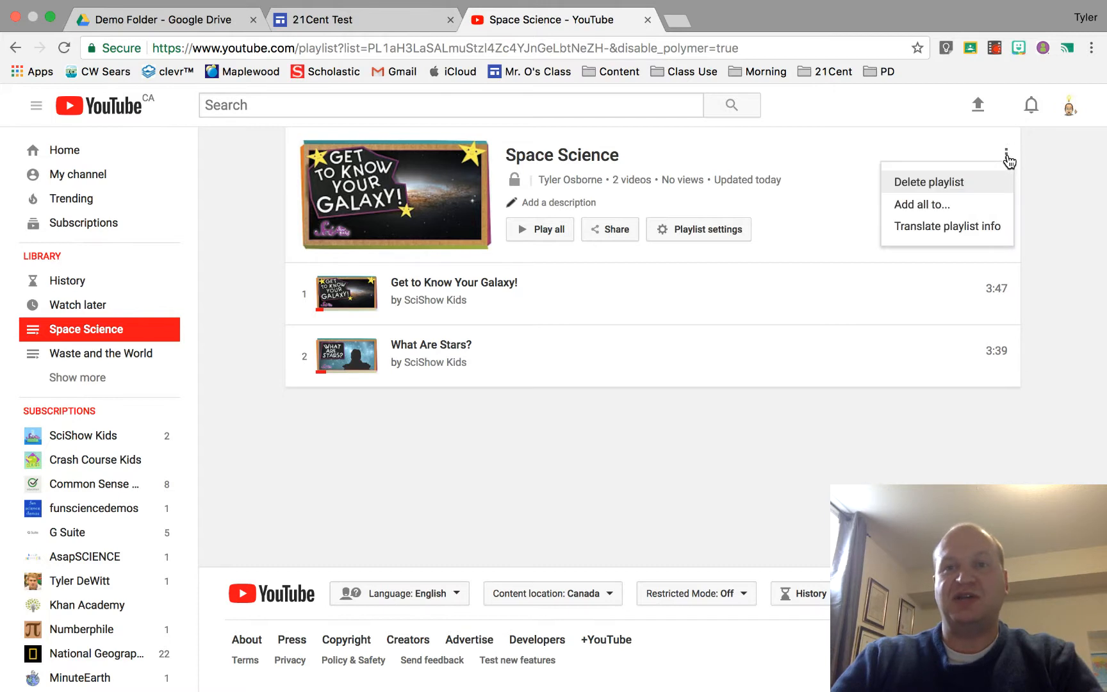
{"action": "mouse_move", "coordinate": [949, 191]}
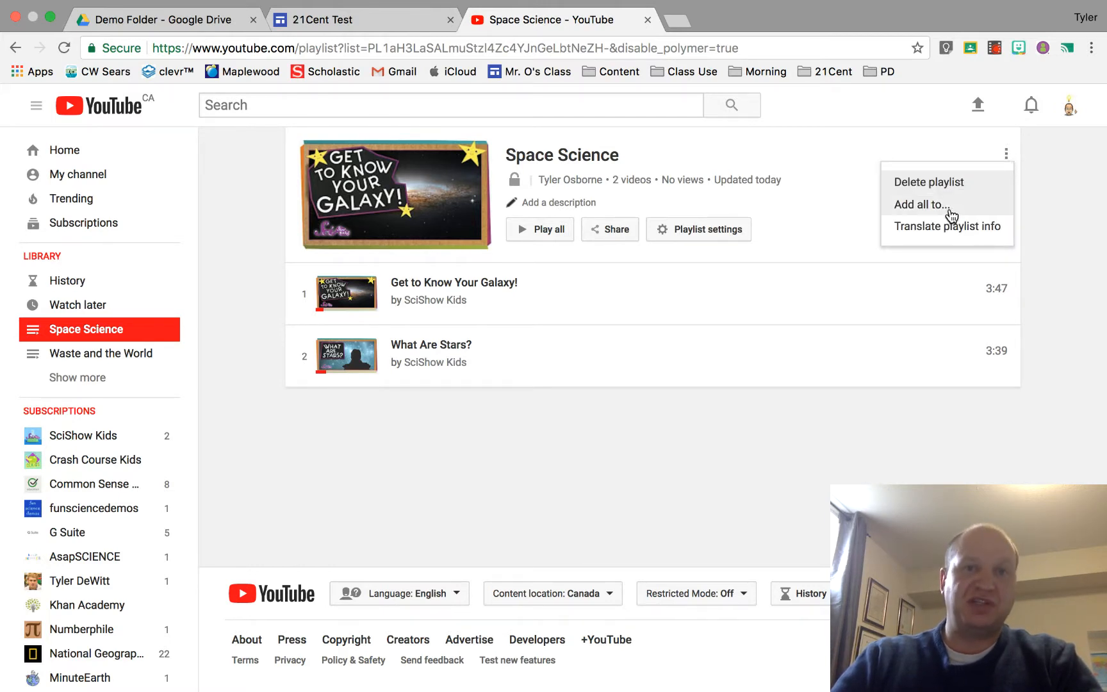
{"action": "mouse_move", "coordinate": [938, 246]}
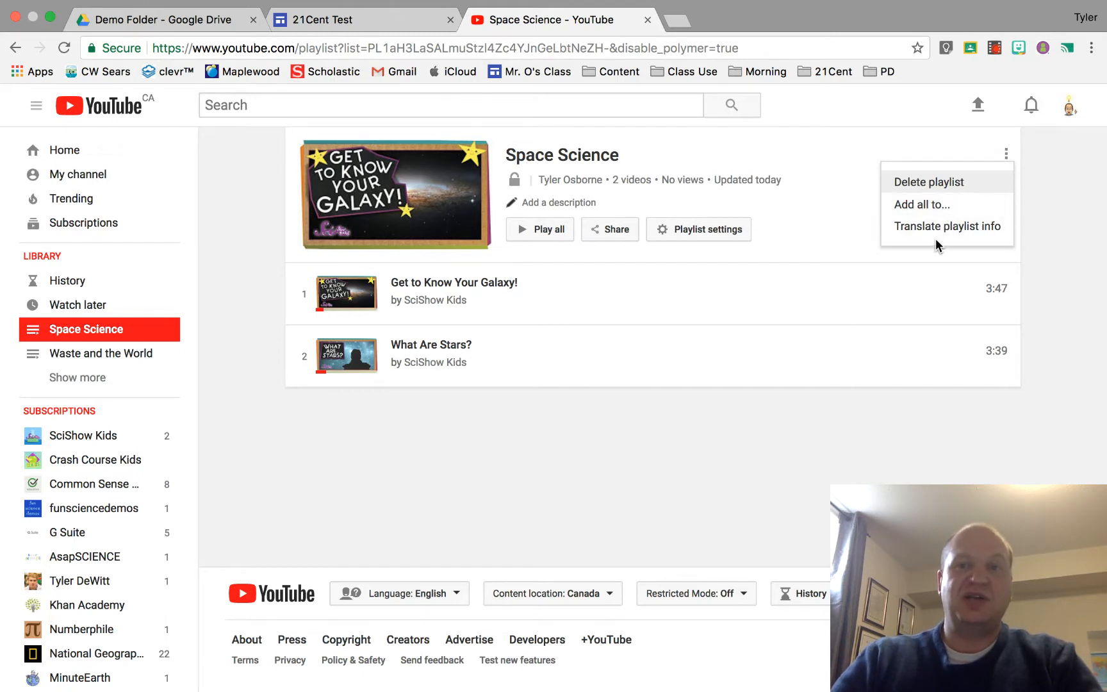
{"action": "mouse_move", "coordinate": [942, 237]}
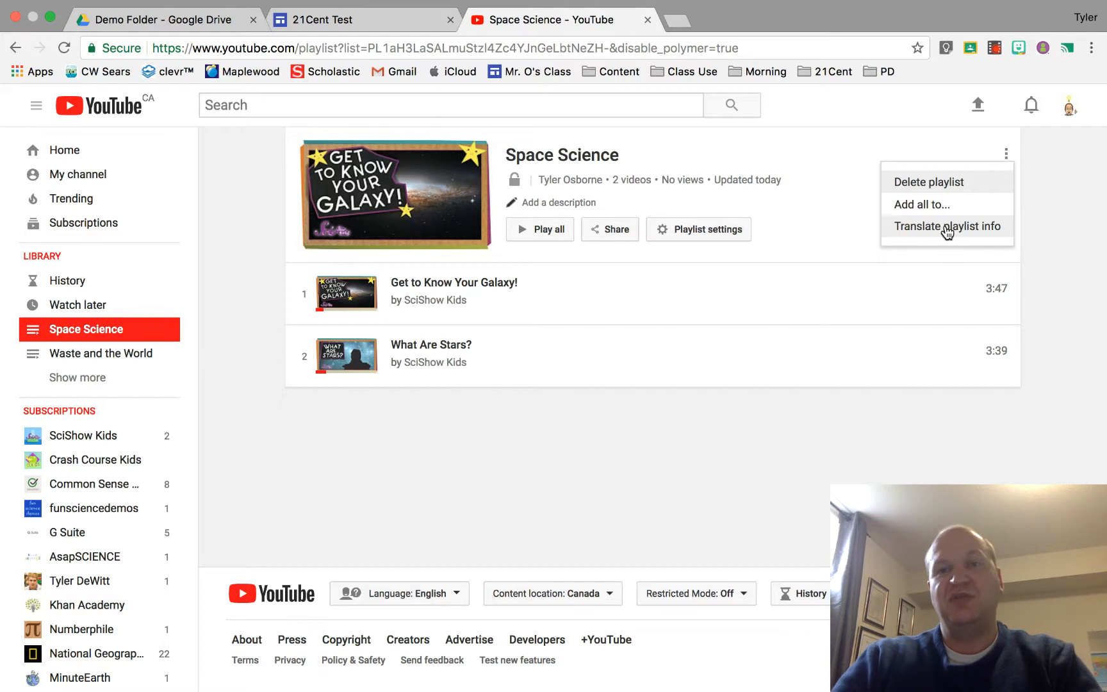
{"action": "mouse_move", "coordinate": [860, 346]}
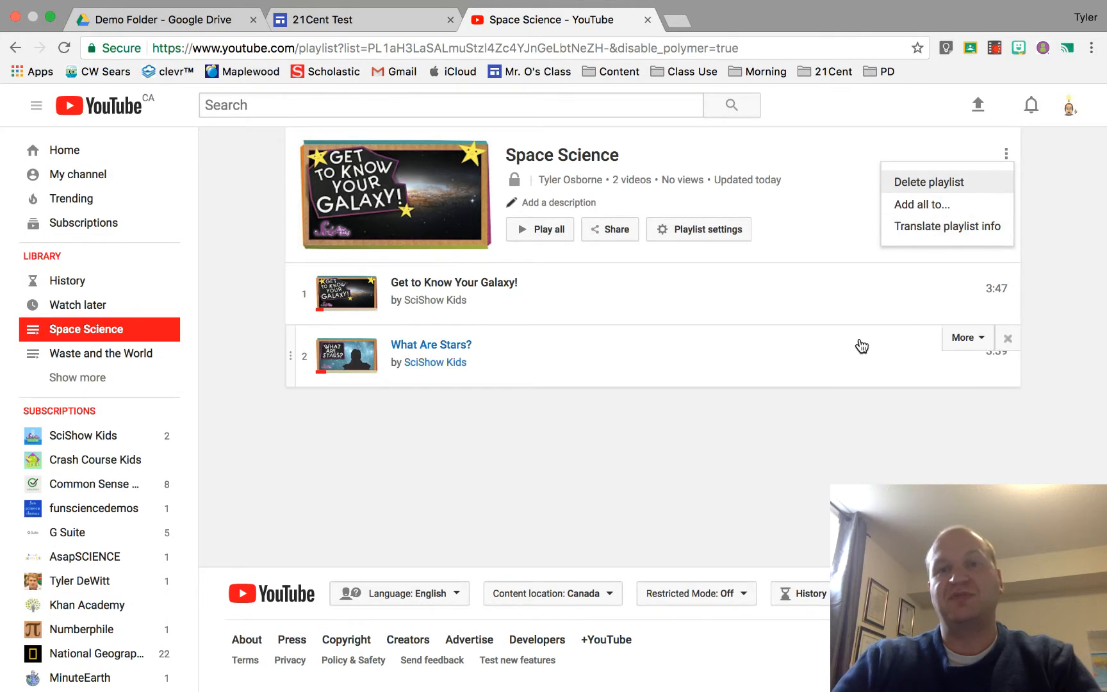
{"action": "left_click", "coordinate": [430, 344]}
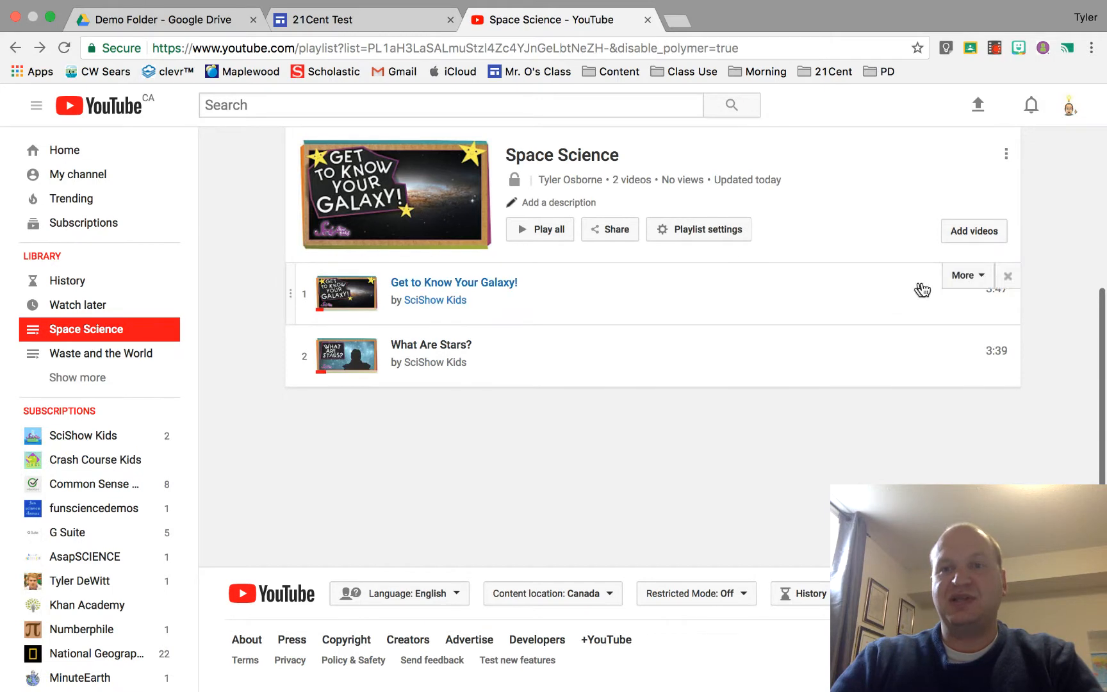
{"action": "mouse_move", "coordinate": [317, 319]}
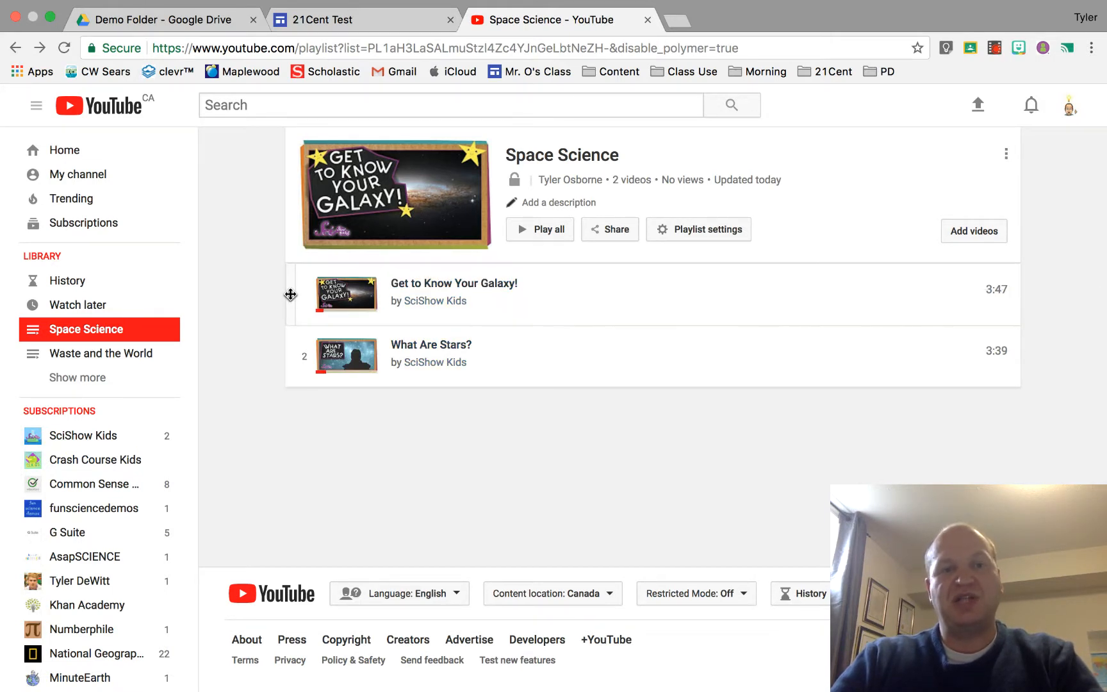
{"action": "mouse_move", "coordinate": [288, 296]}
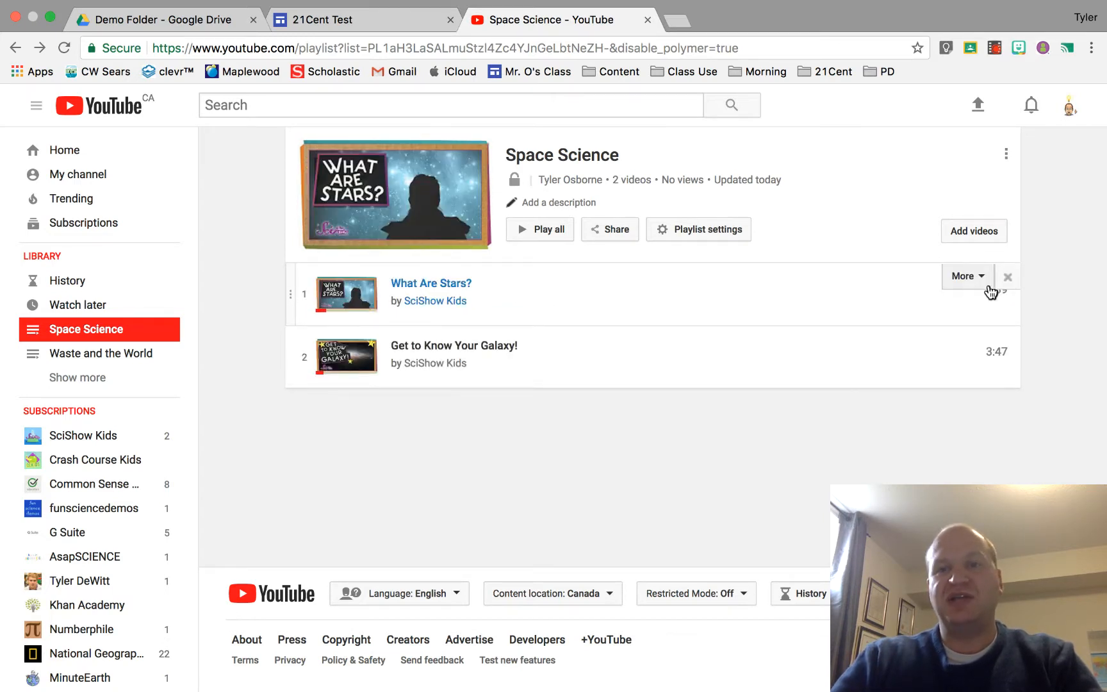
{"action": "mouse_move", "coordinate": [1007, 277]}
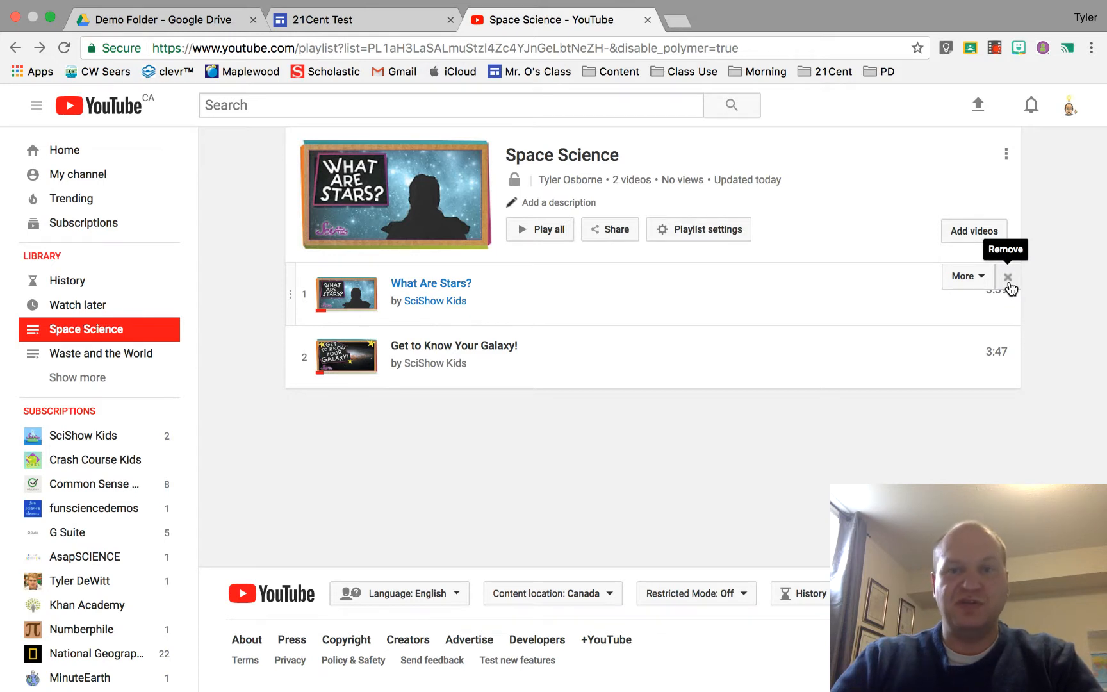
{"action": "mouse_move", "coordinate": [978, 283]}
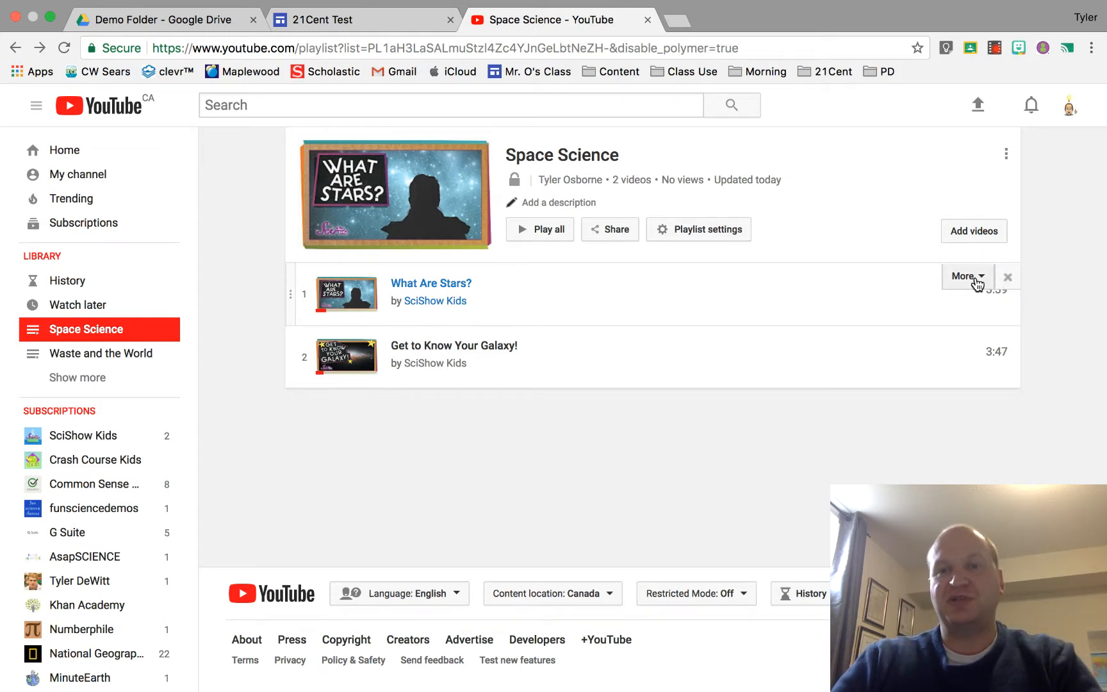
- Open the More options menu on the What Are Stars? row
{"action": "left_click", "coordinate": [962, 276]}
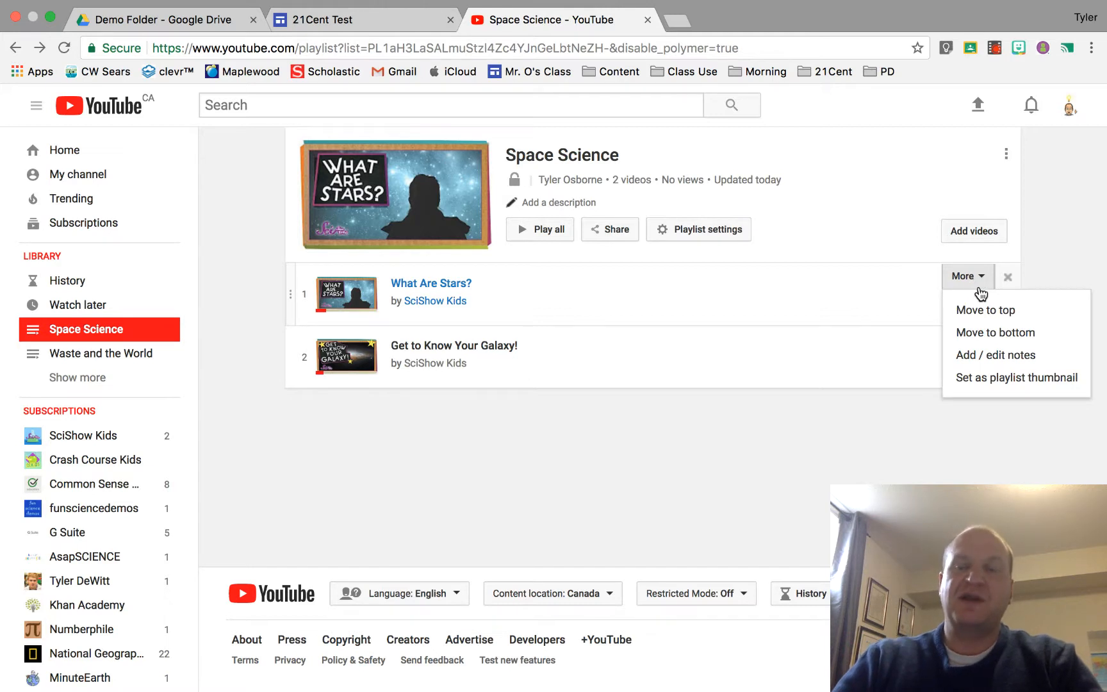
{"action": "mouse_move", "coordinate": [996, 333]}
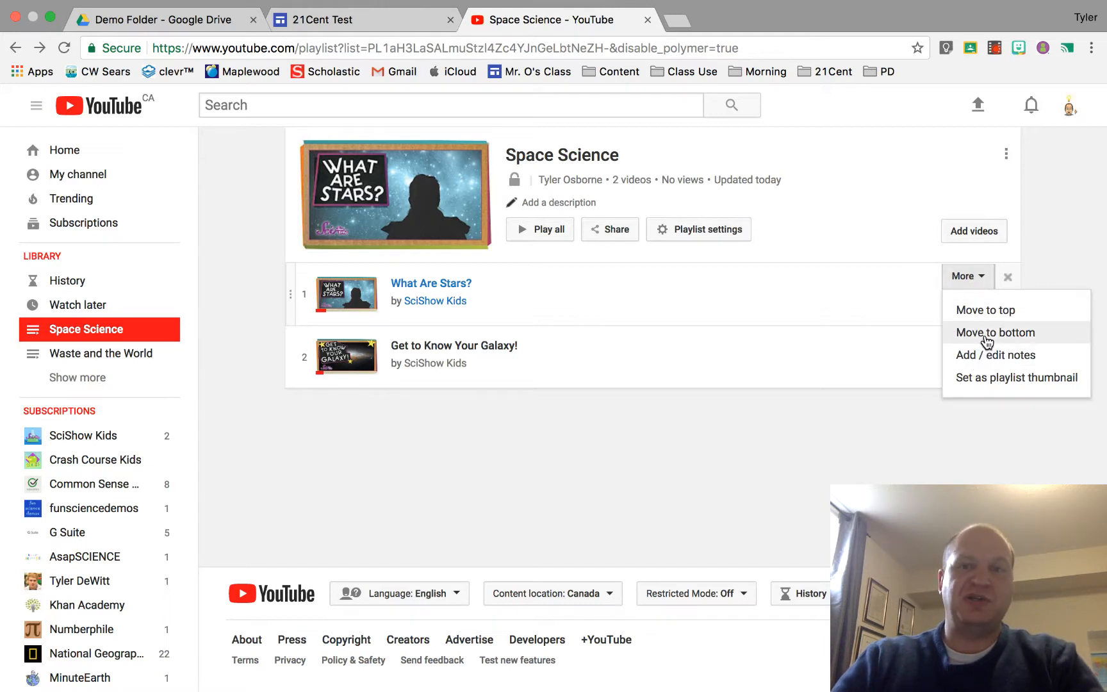
{"action": "mouse_move", "coordinate": [997, 360]}
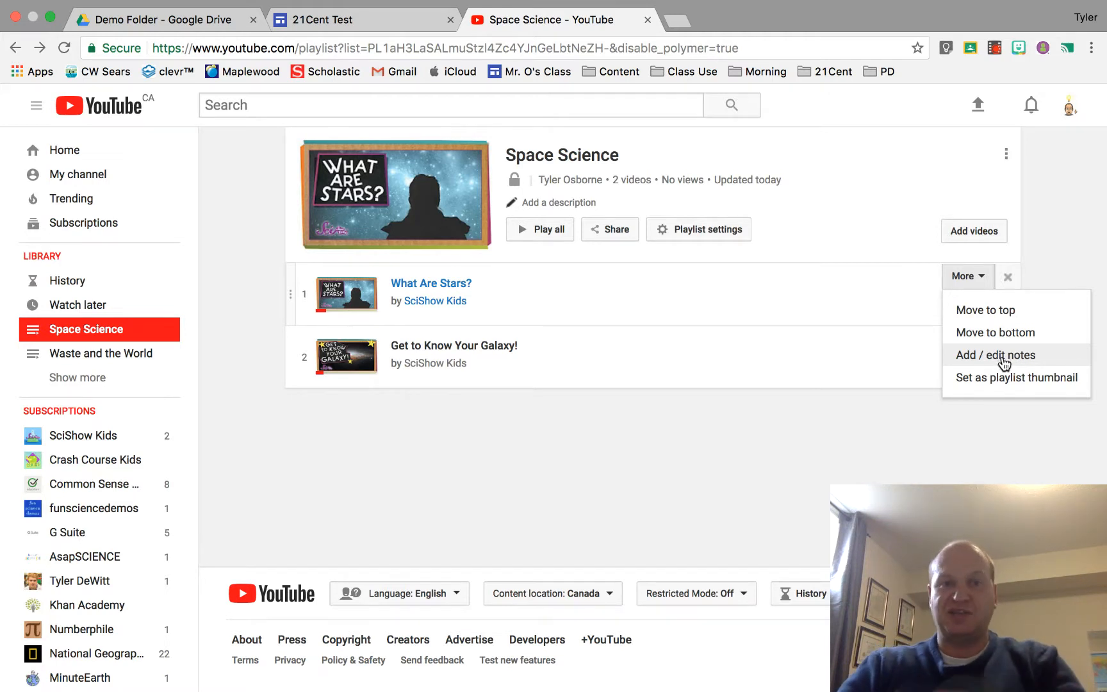
{"action": "mouse_move", "coordinate": [998, 387]}
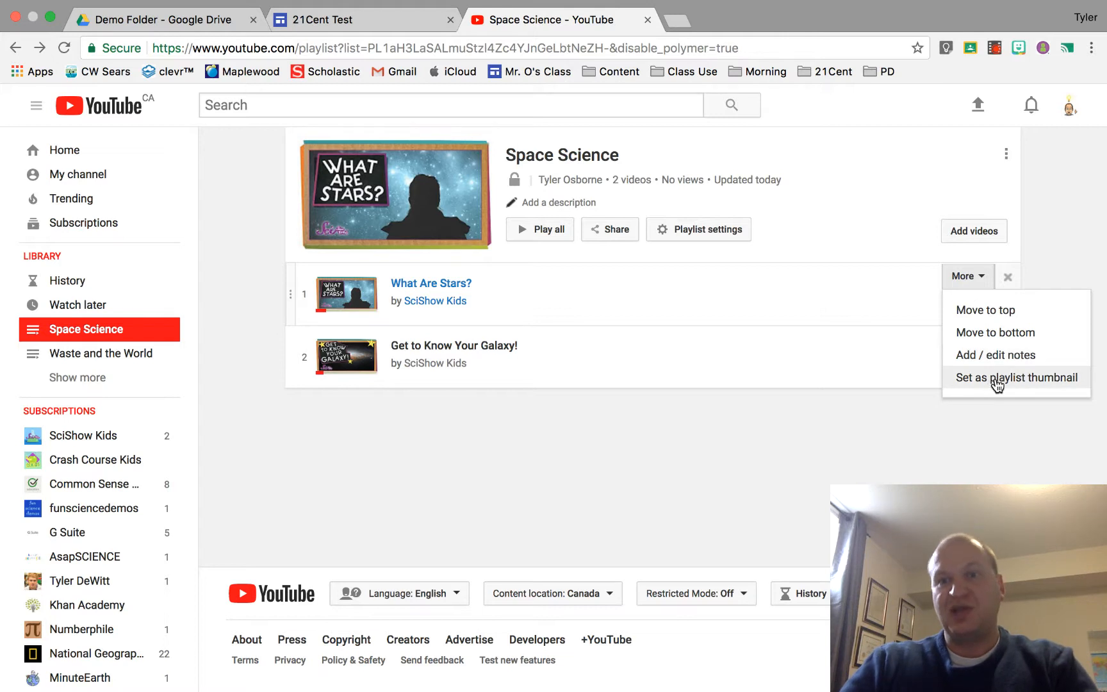
{"action": "mouse_move", "coordinate": [832, 443]}
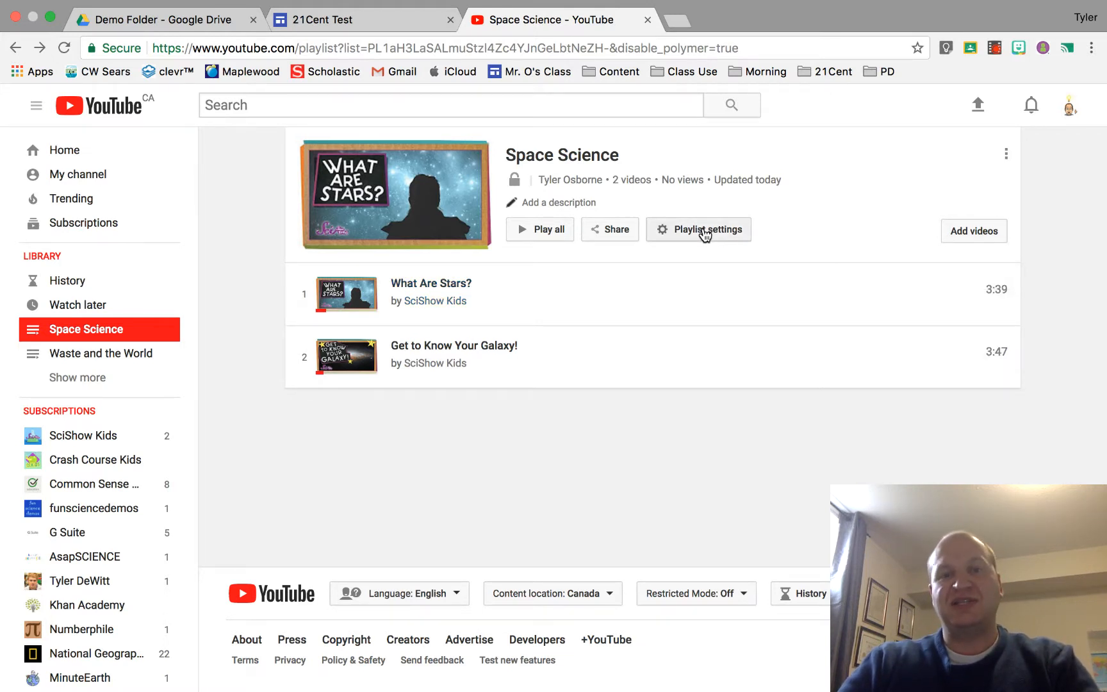
- Open Playlist settings and confirm privacy stays Unlisted and ordering stays Manual
{"action": "left_click", "coordinate": [698, 229]}
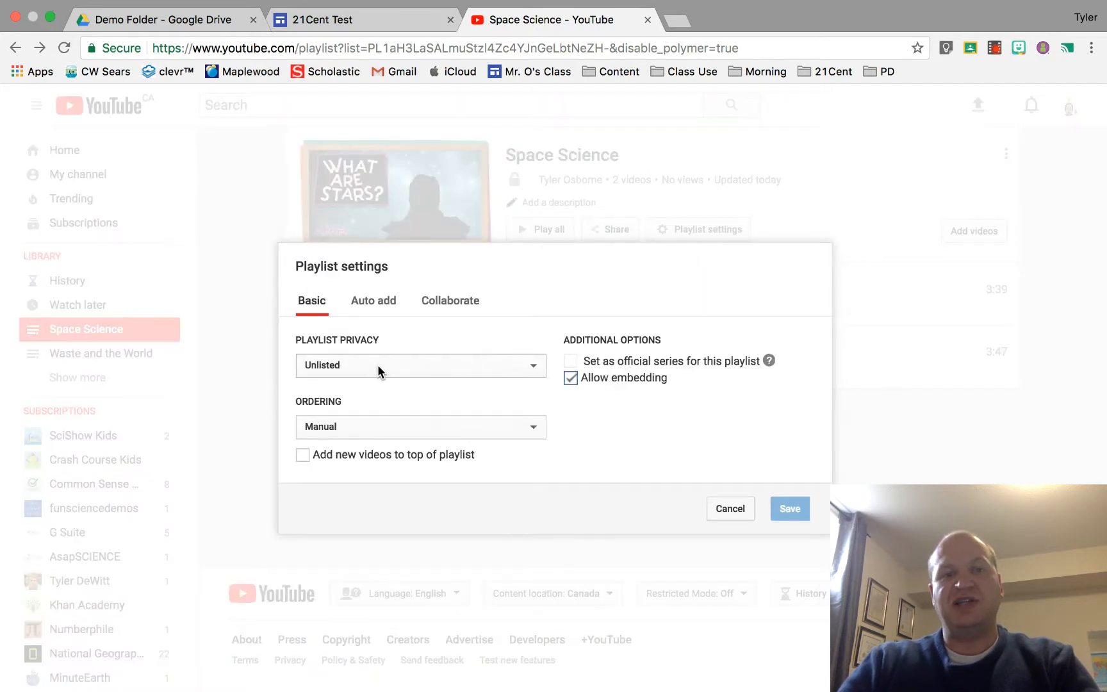
{"action": "left_click", "coordinate": [420, 365]}
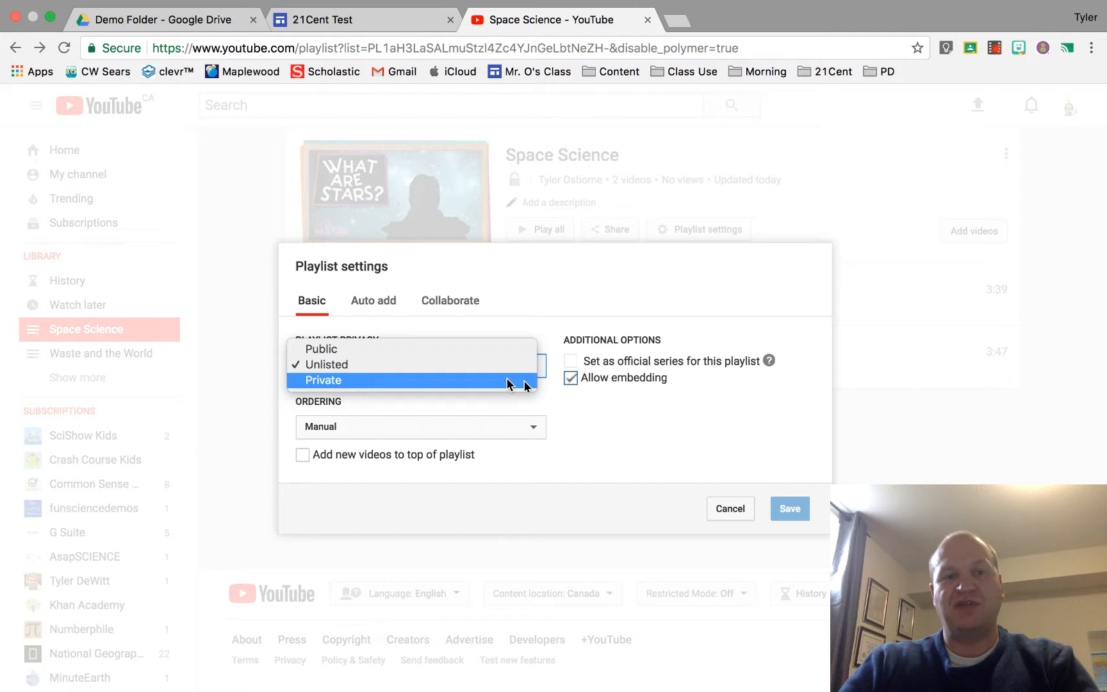
{"action": "left_click", "coordinate": [321, 364]}
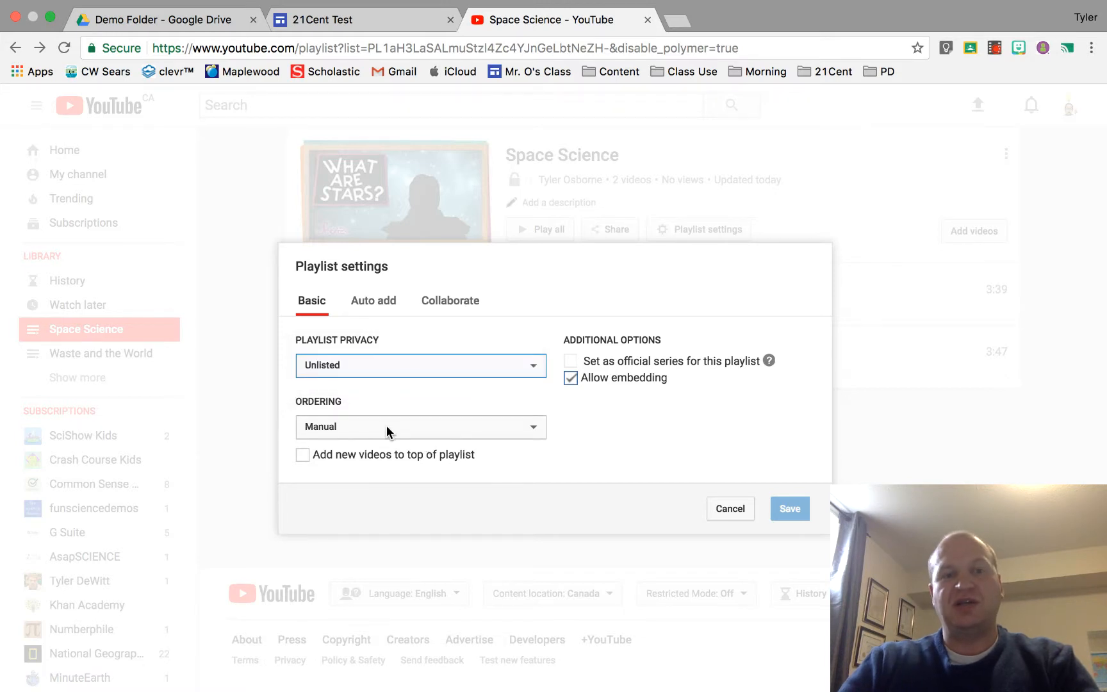
{"action": "left_click", "coordinate": [420, 427]}
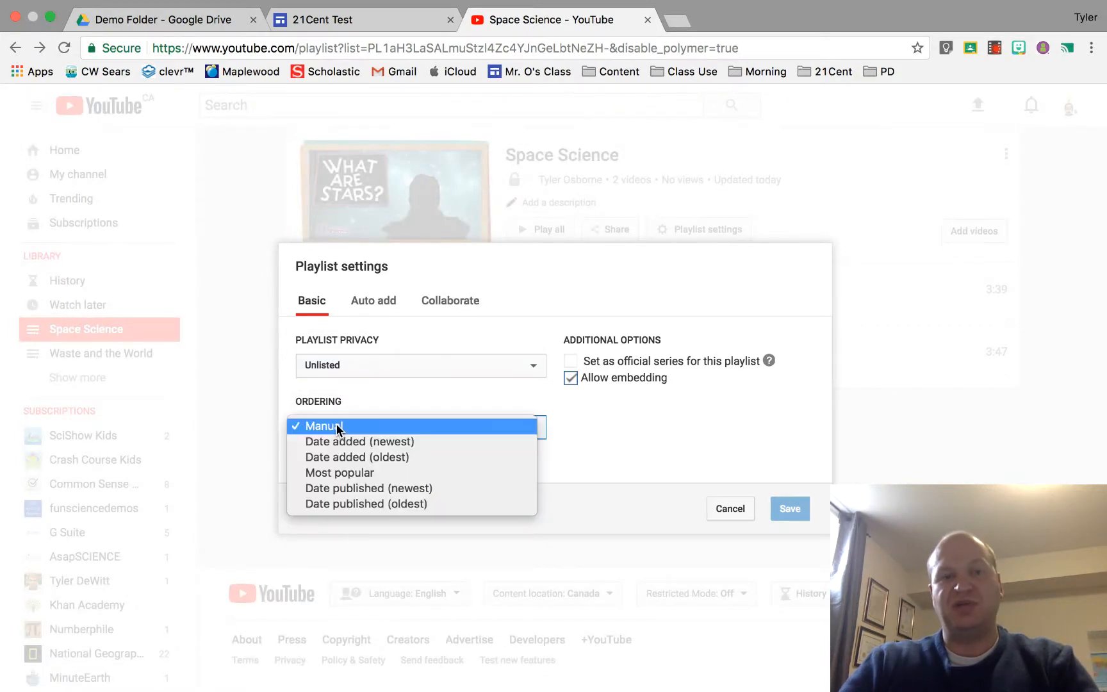
{"action": "mouse_move", "coordinate": [354, 472]}
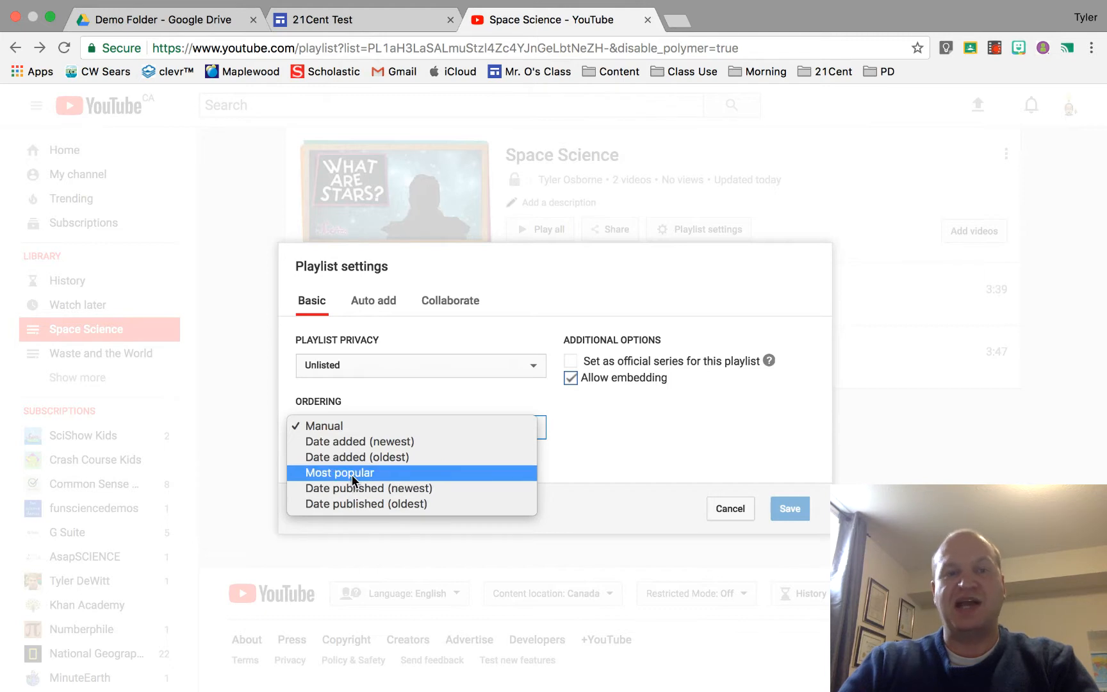
{"action": "left_click", "coordinate": [322, 424]}
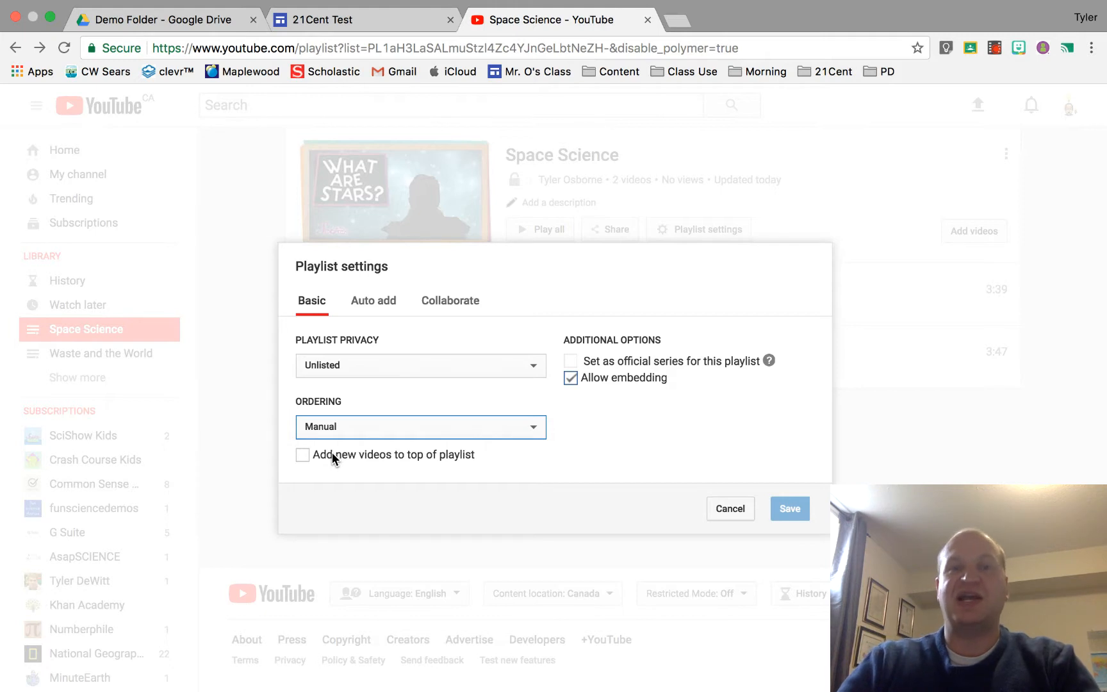
{"action": "mouse_move", "coordinate": [373, 300]}
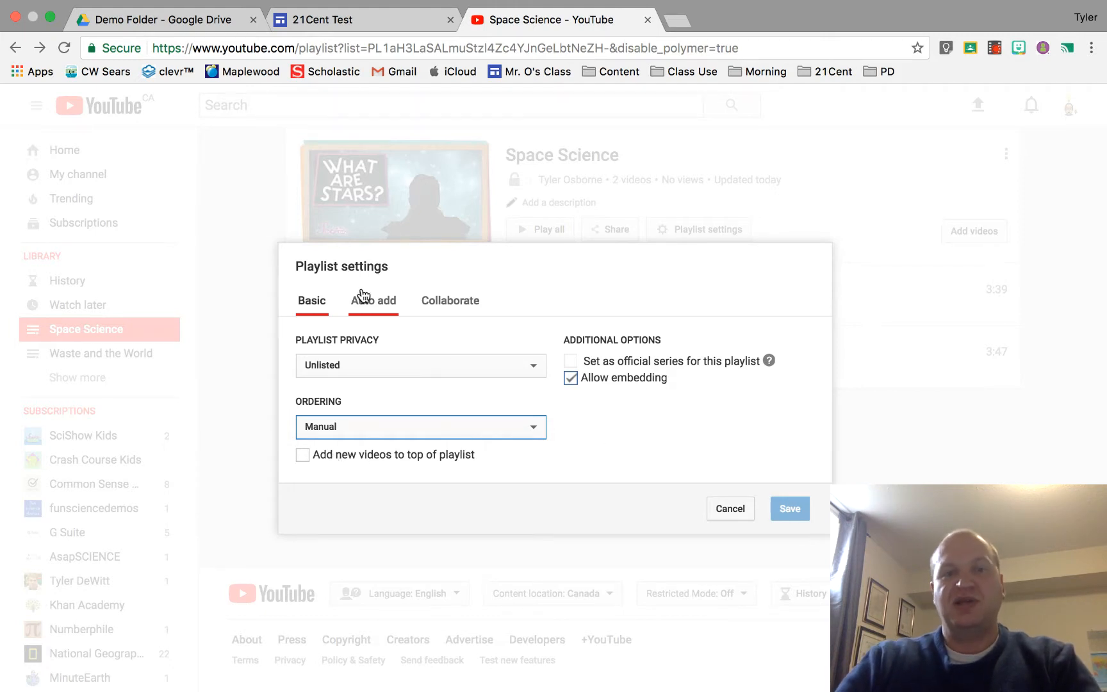
- Review the Auto add and Collaborate tabs, then cancel the settings dialog
{"action": "left_click", "coordinate": [373, 300]}
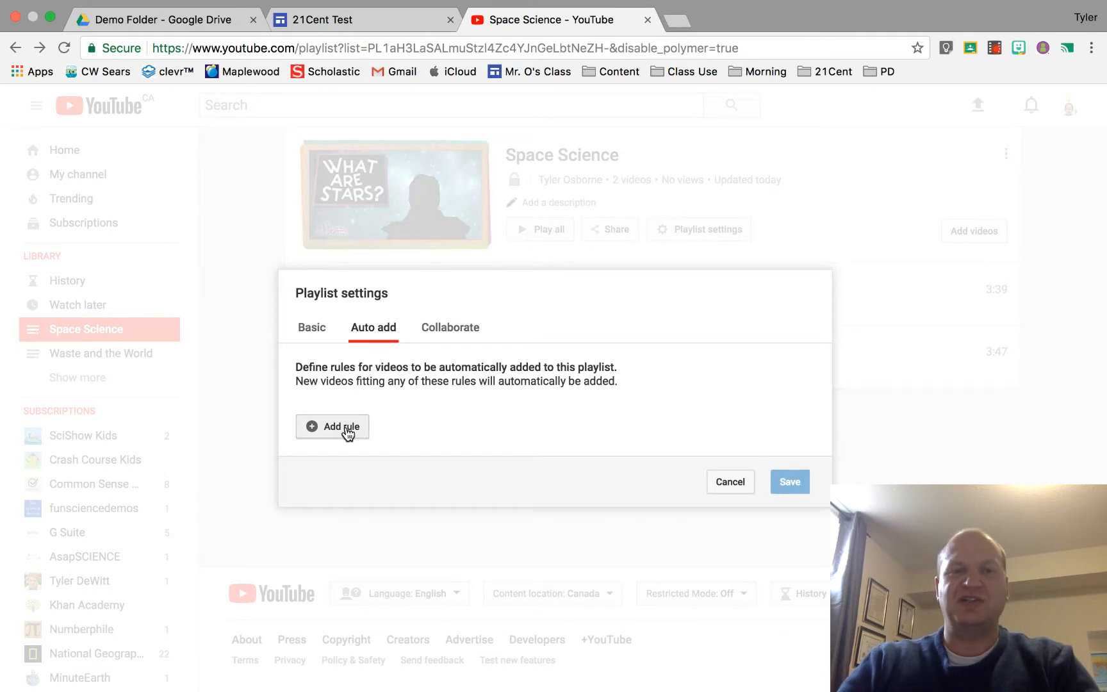
{"action": "left_click", "coordinate": [450, 327]}
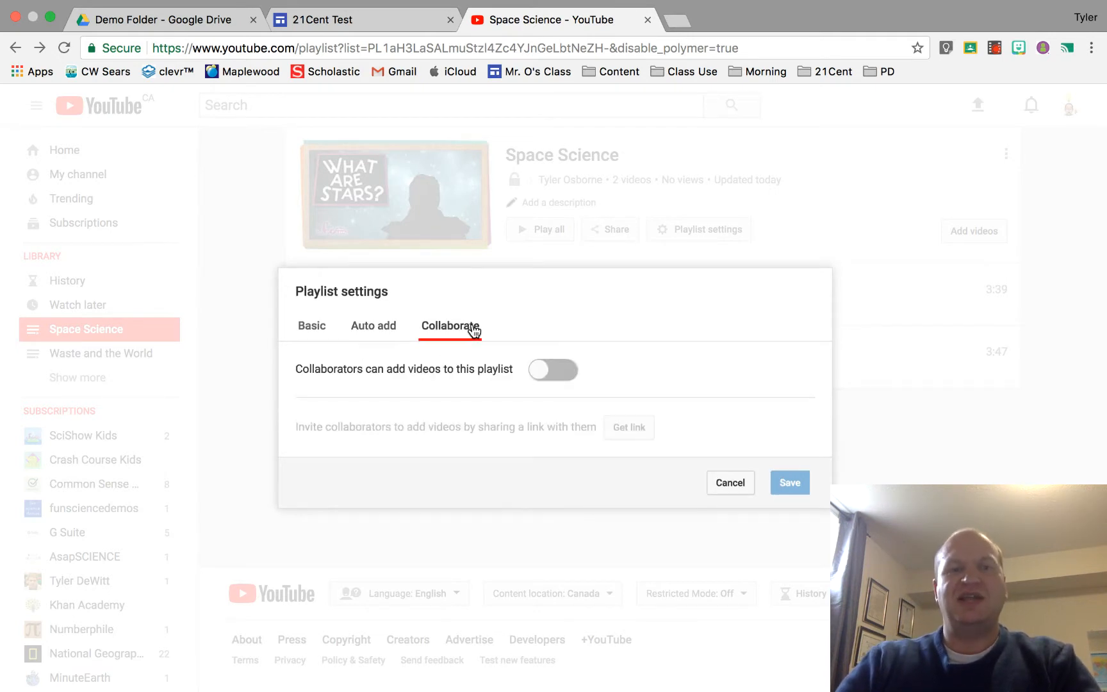
{"action": "mouse_move", "coordinate": [384, 401]}
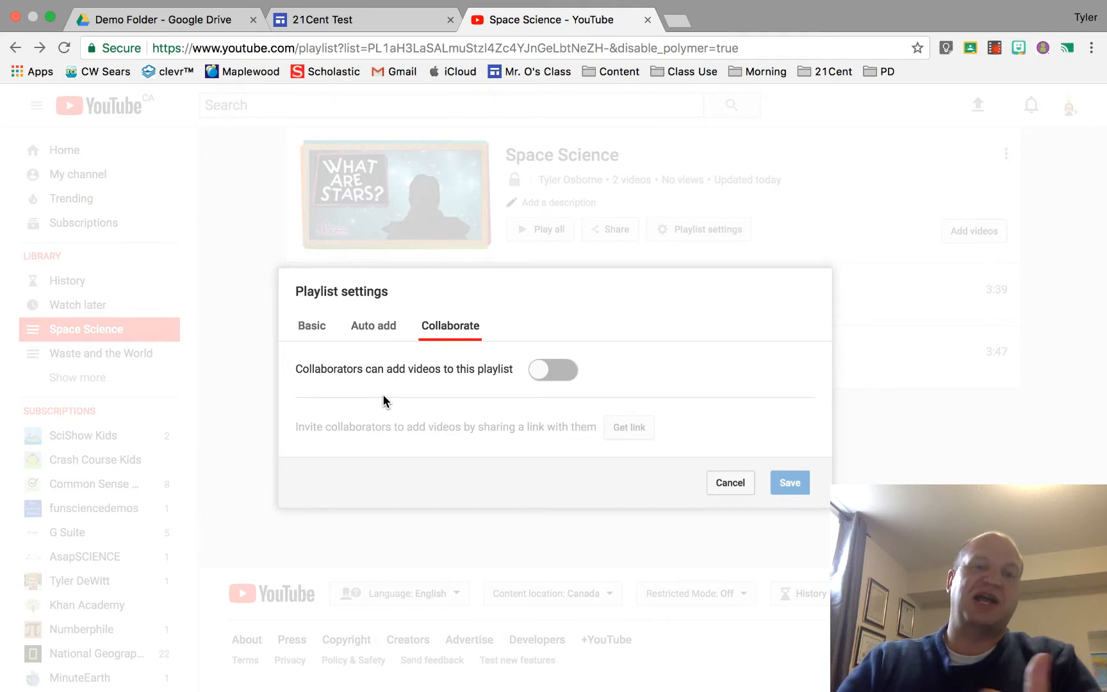
{"action": "mouse_move", "coordinate": [355, 376]}
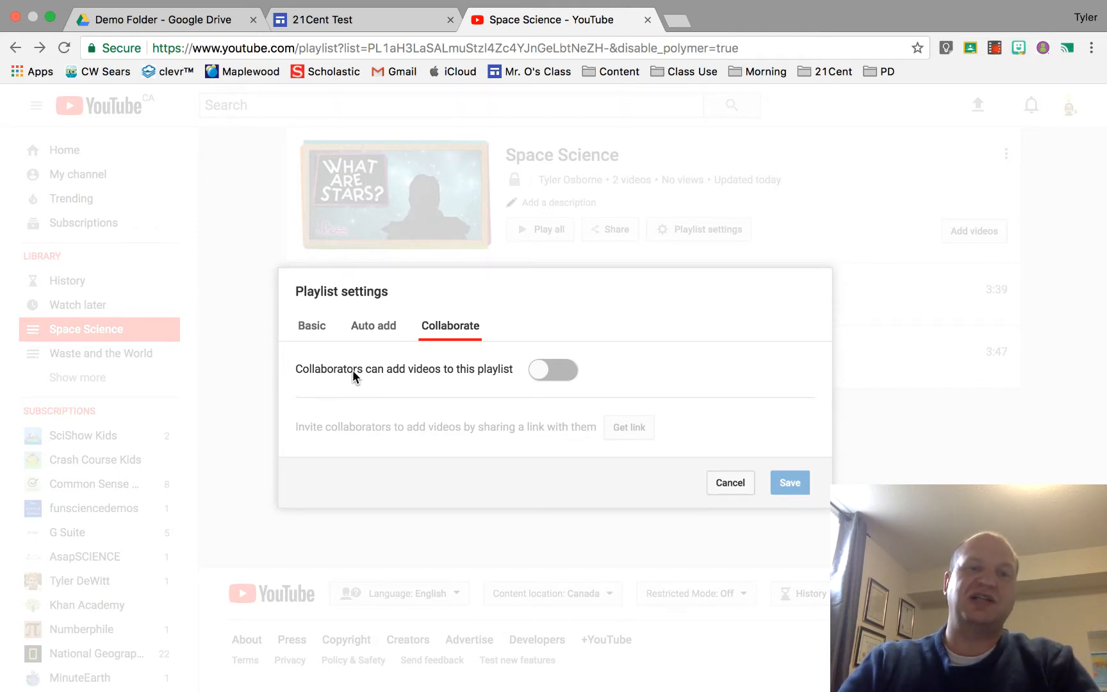
{"action": "left_click", "coordinate": [310, 325]}
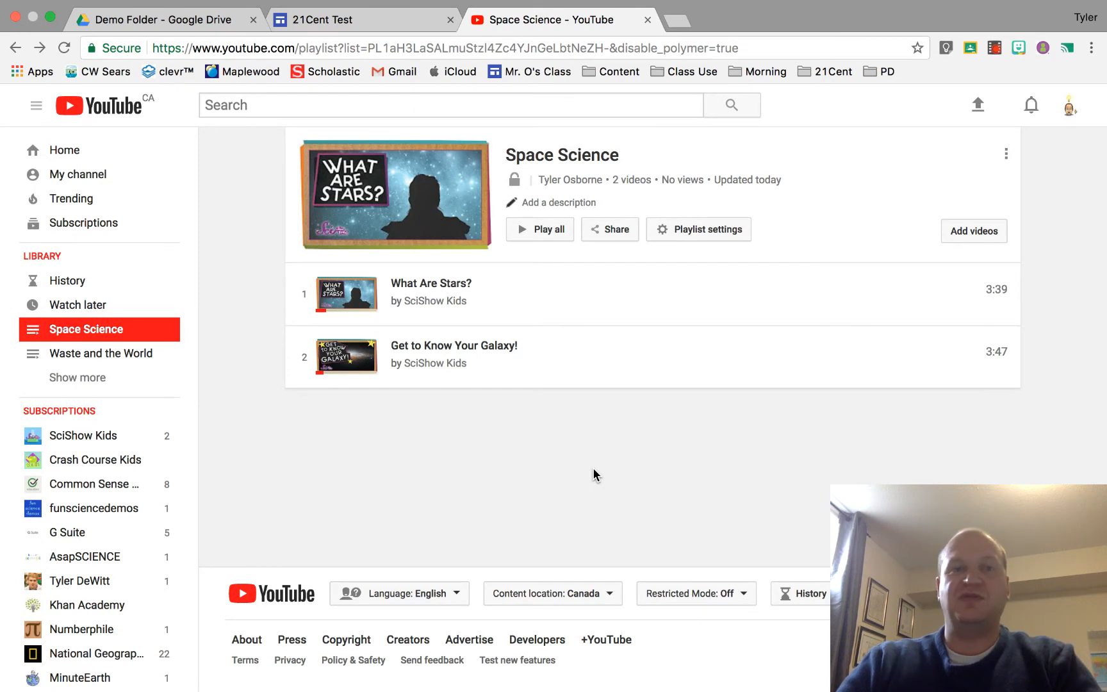
{"action": "mouse_move", "coordinate": [736, 521]}
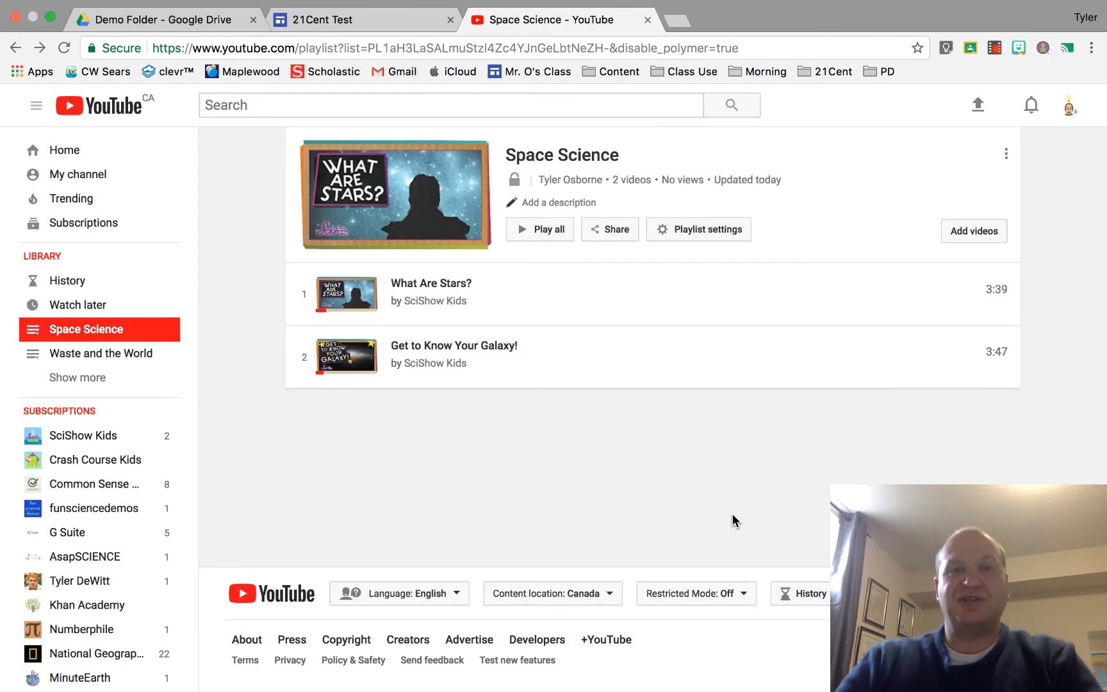